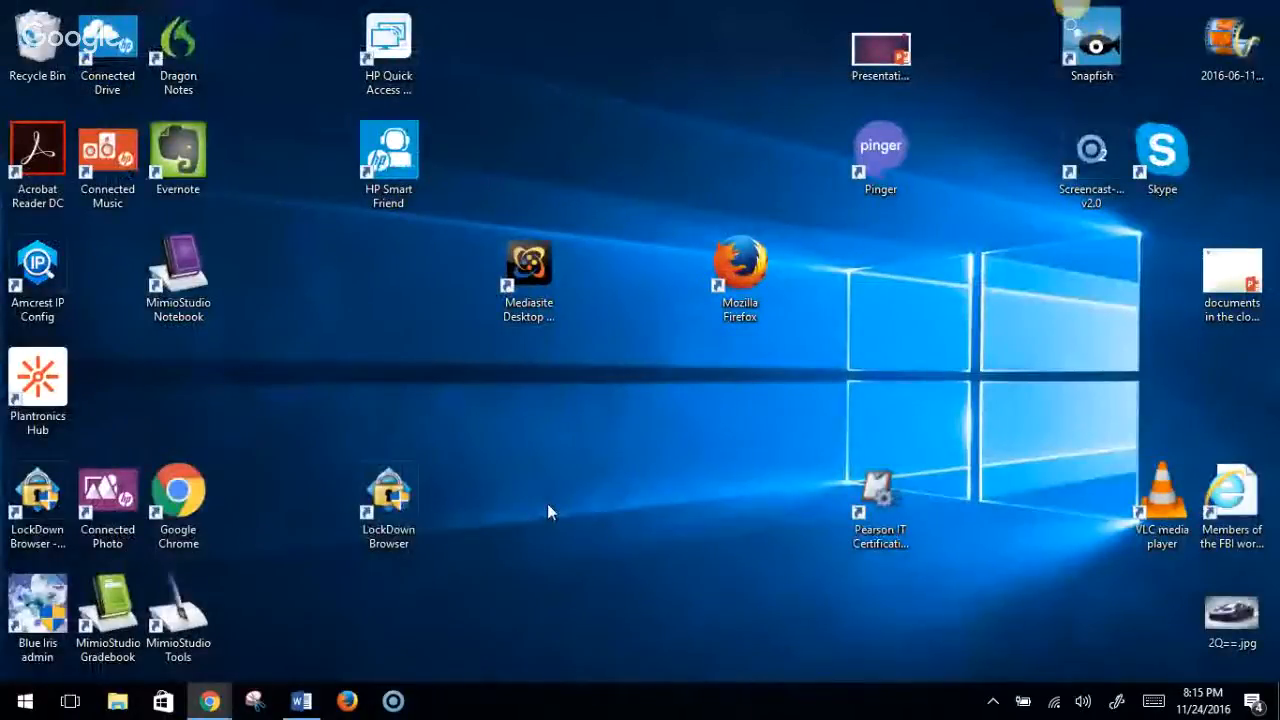
mouse_move(220, 627)
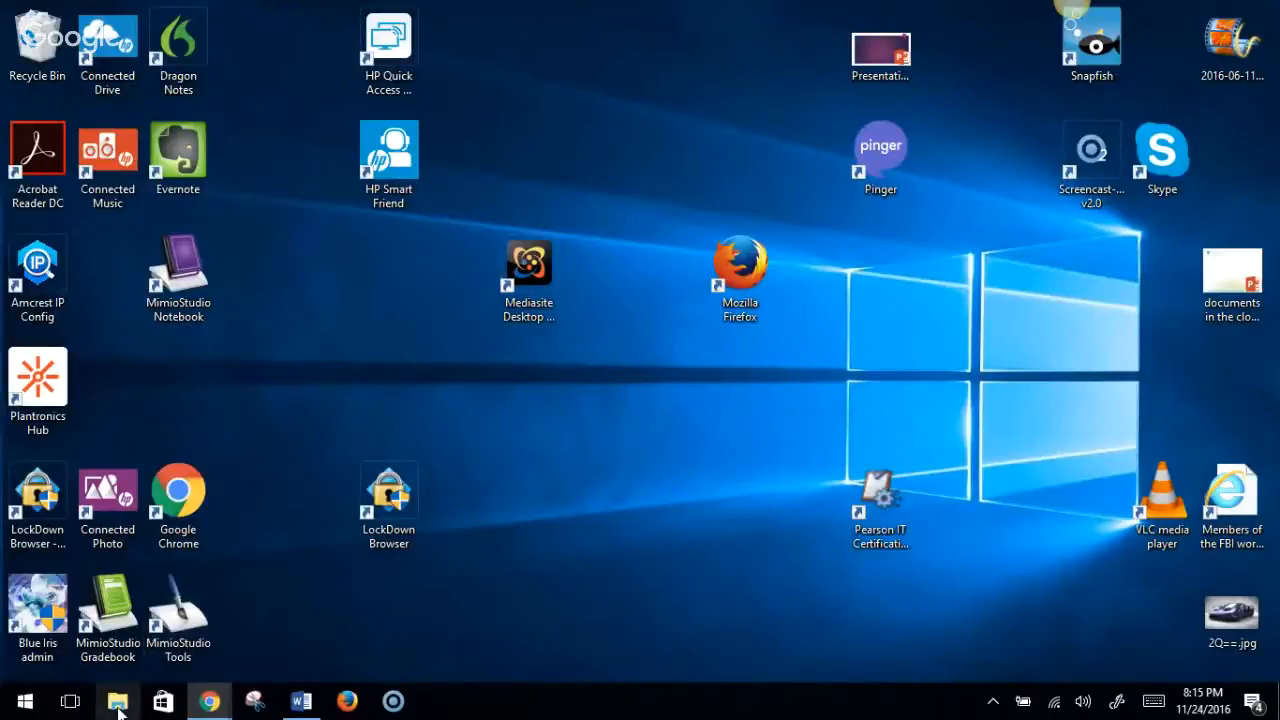
mouse_move(118, 700)
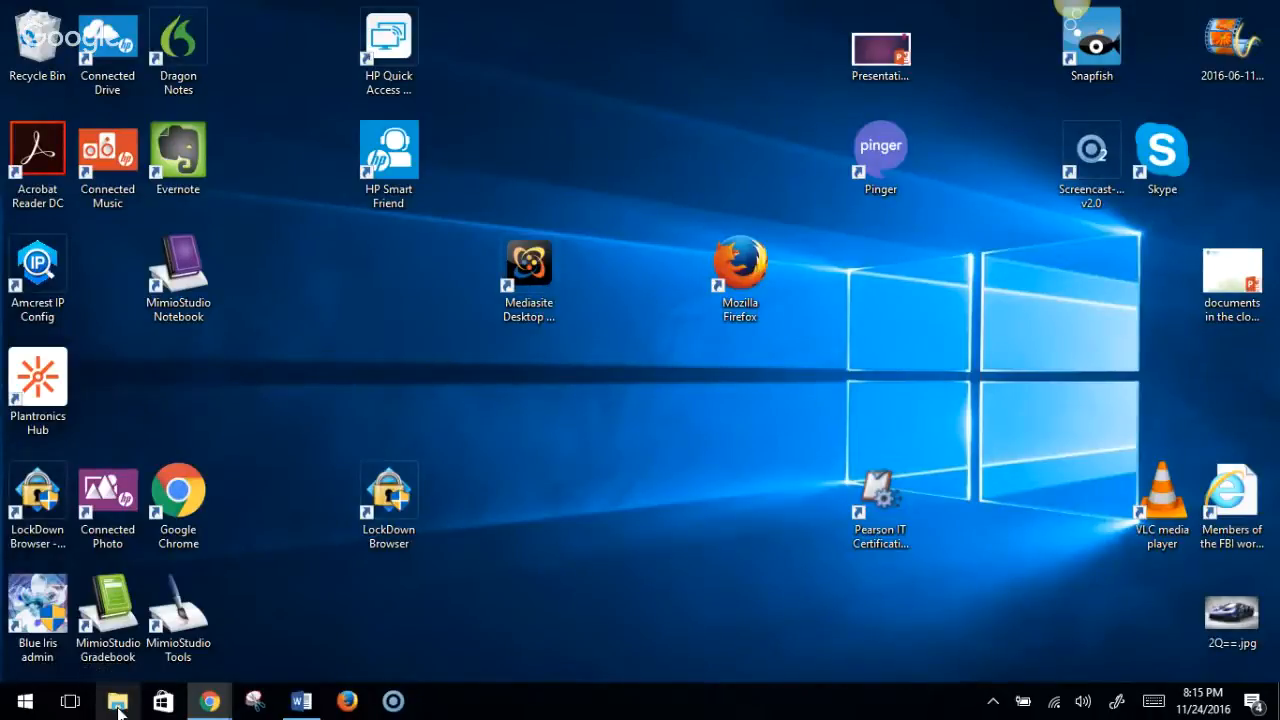
- Launch File Explorer from the taskbar to show Quick access and the connected Apple iPad
click(117, 700)
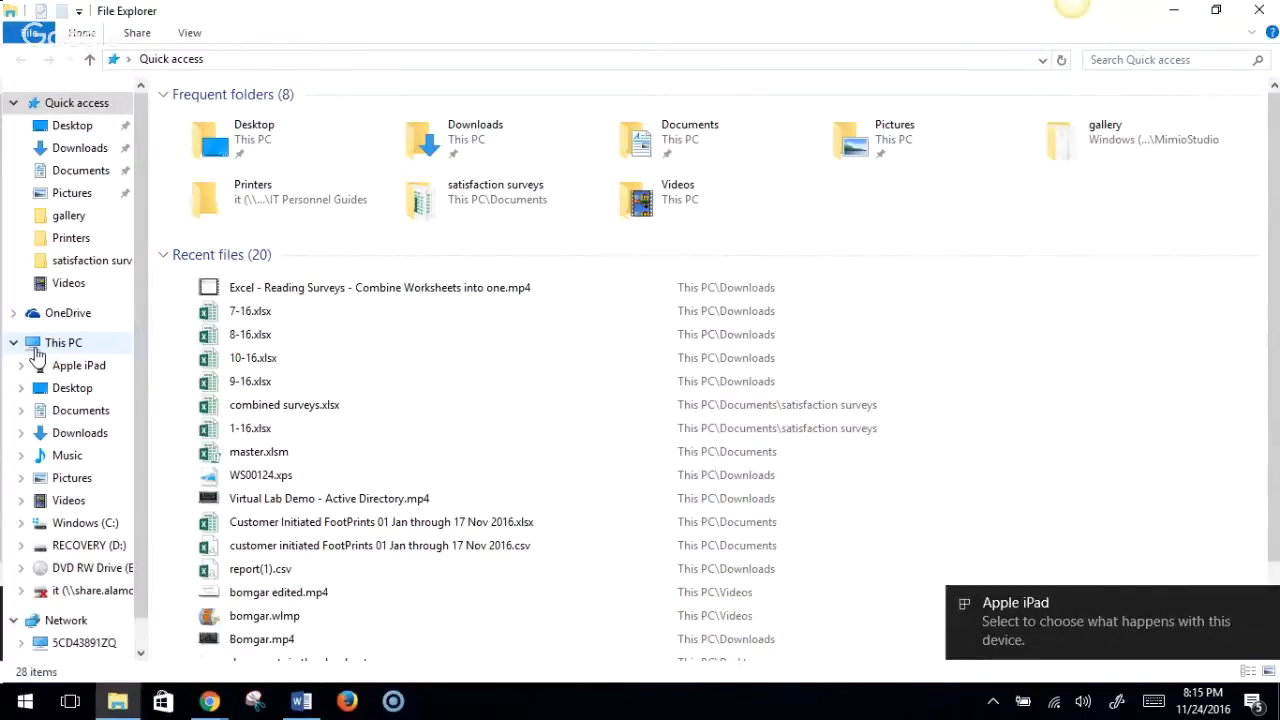
mouse_move(78, 370)
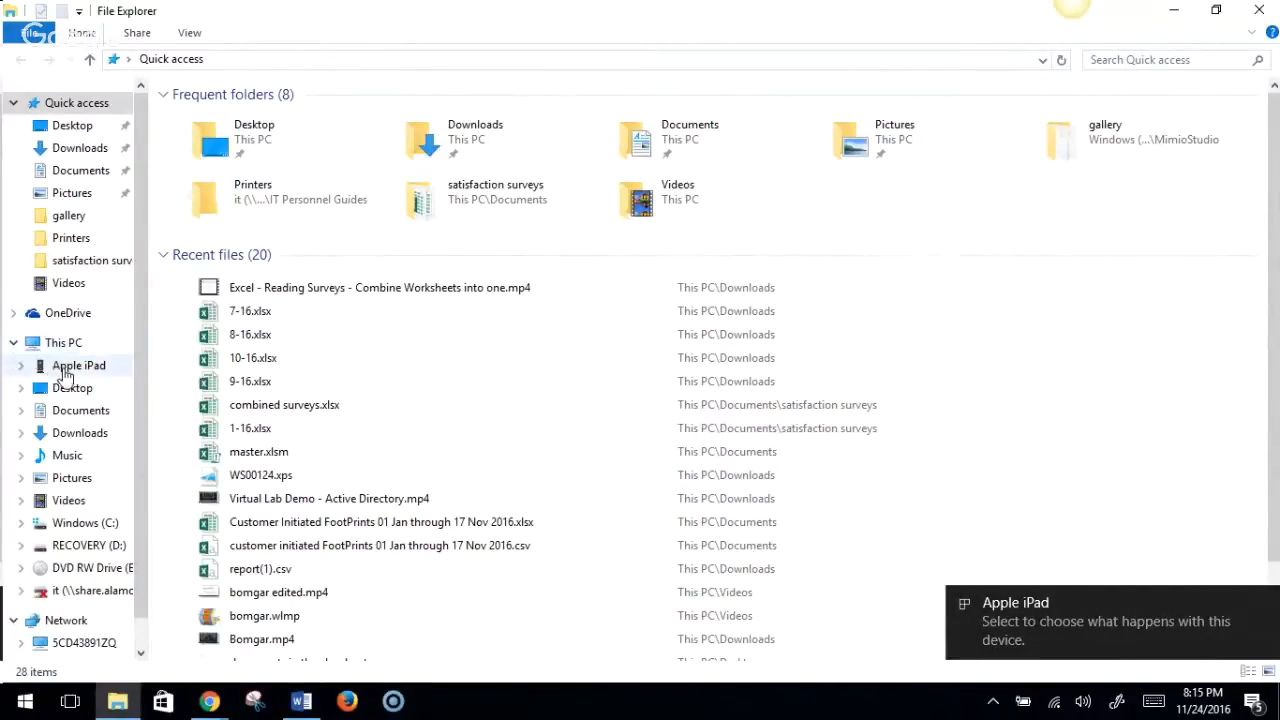
- Browse Apple iPad > Internal Storage > DCIM > 100APPLE to list its six images
click(78, 365)
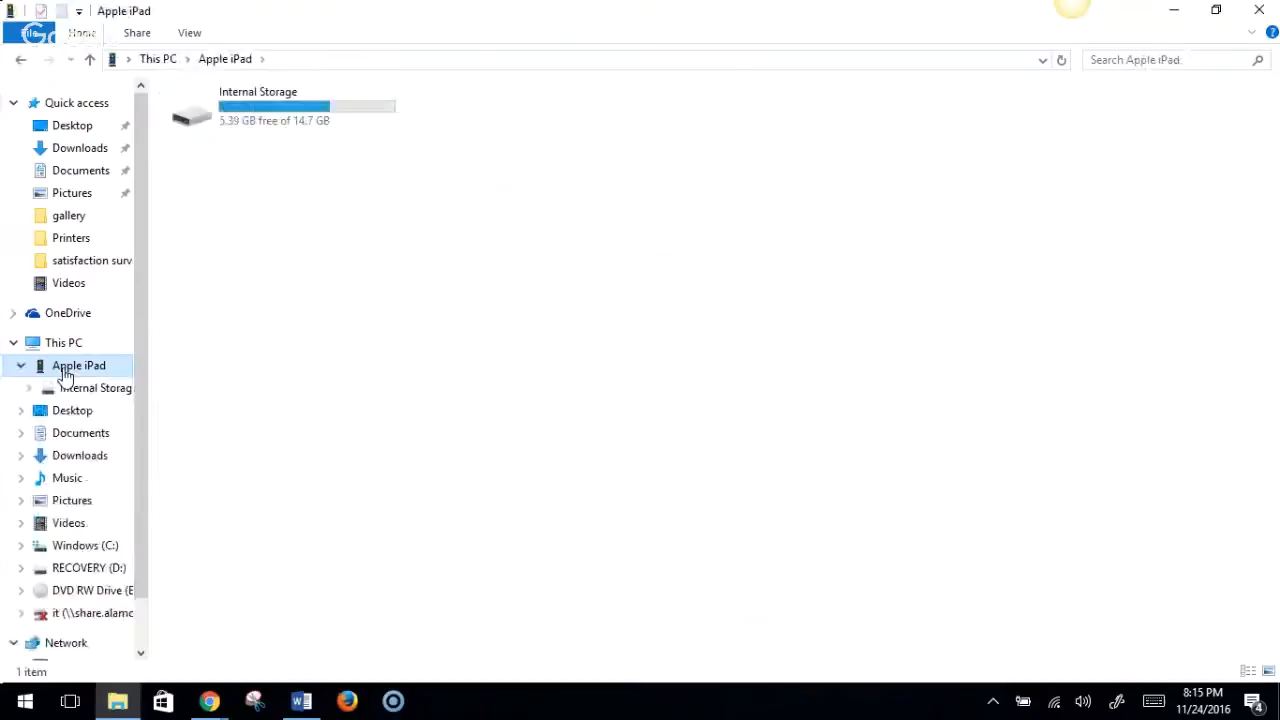
double_click(273, 105)
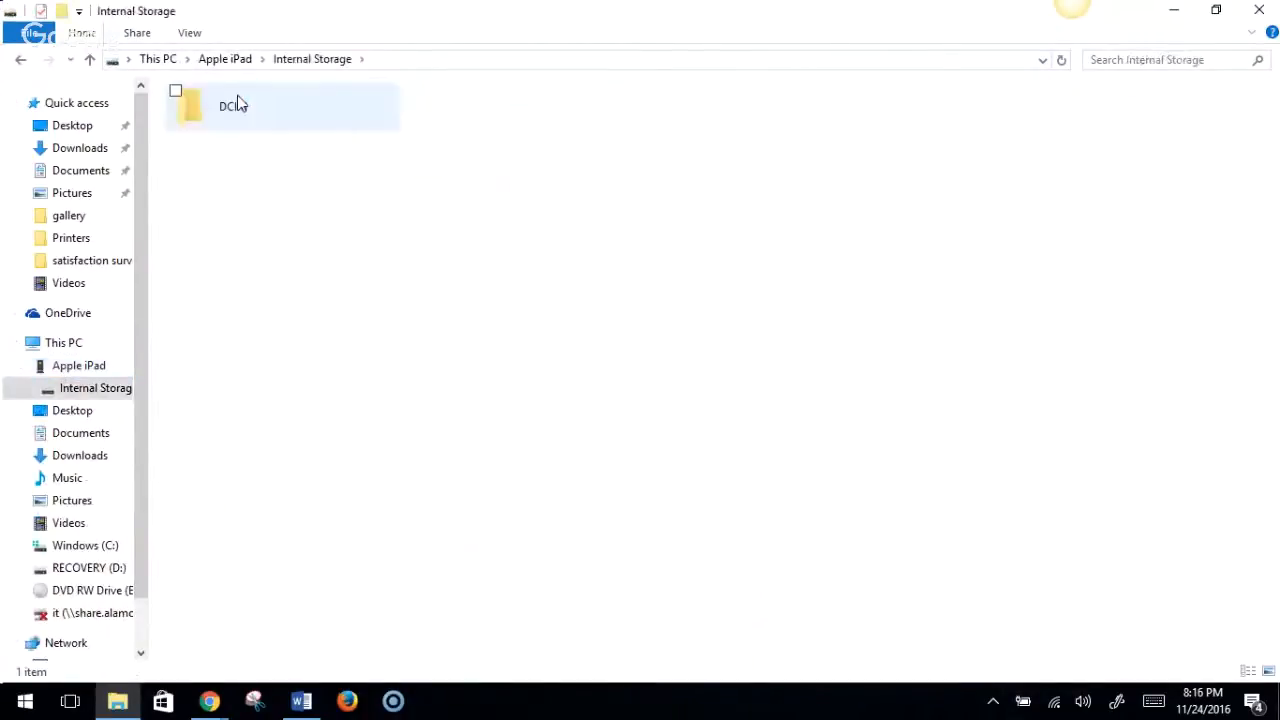
double_click(230, 106)
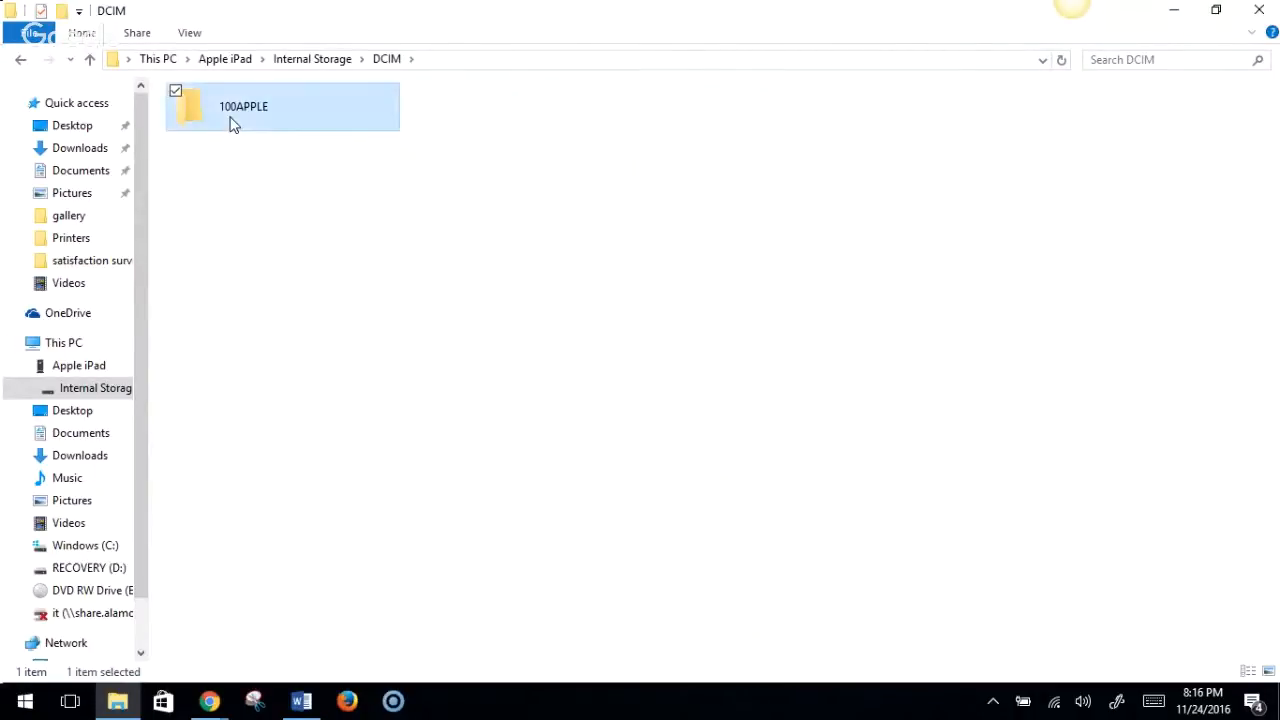
double_click(243, 106)
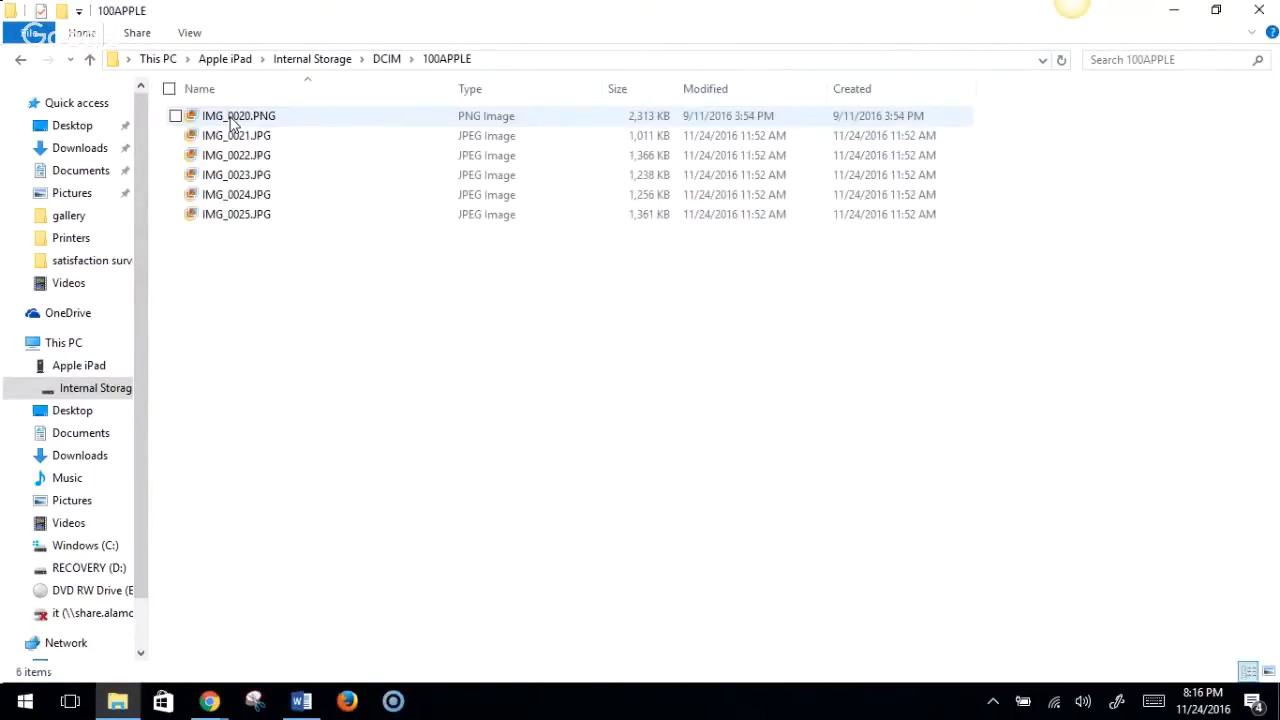
mouse_move(236, 194)
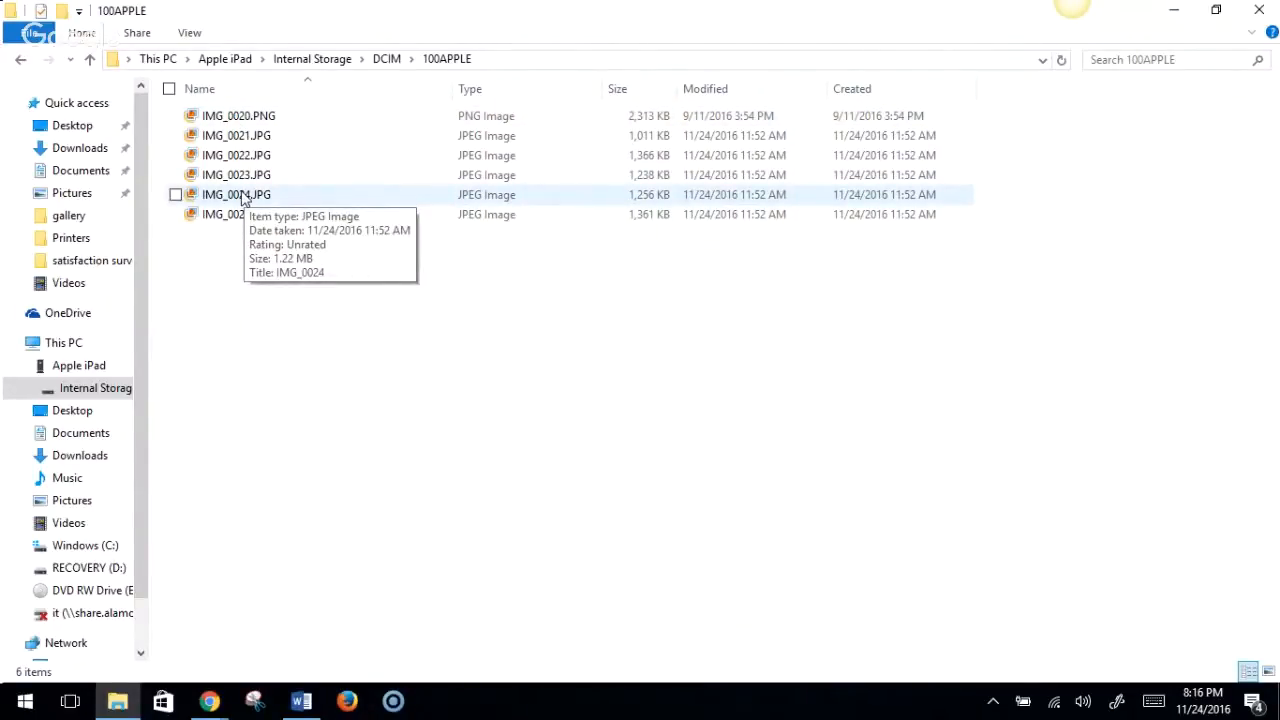
mouse_move(190, 33)
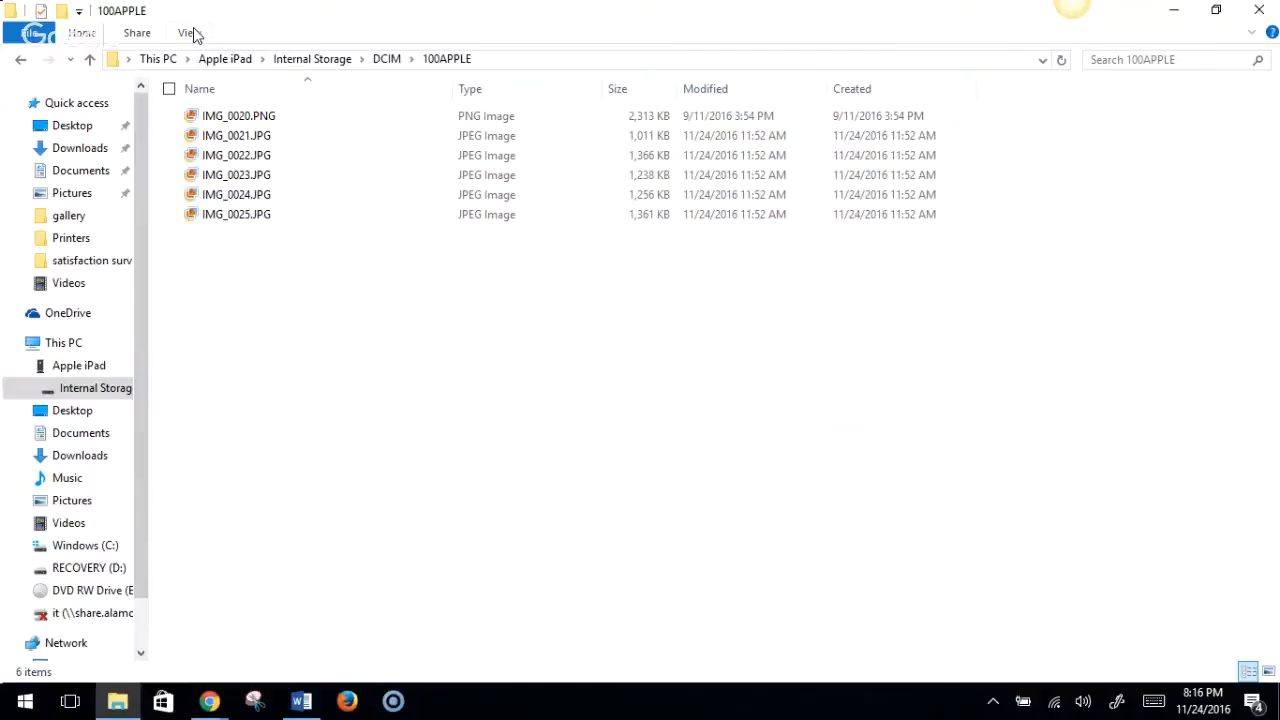
- Show the View tab's Layout options for the 100APPLE folder
click(189, 32)
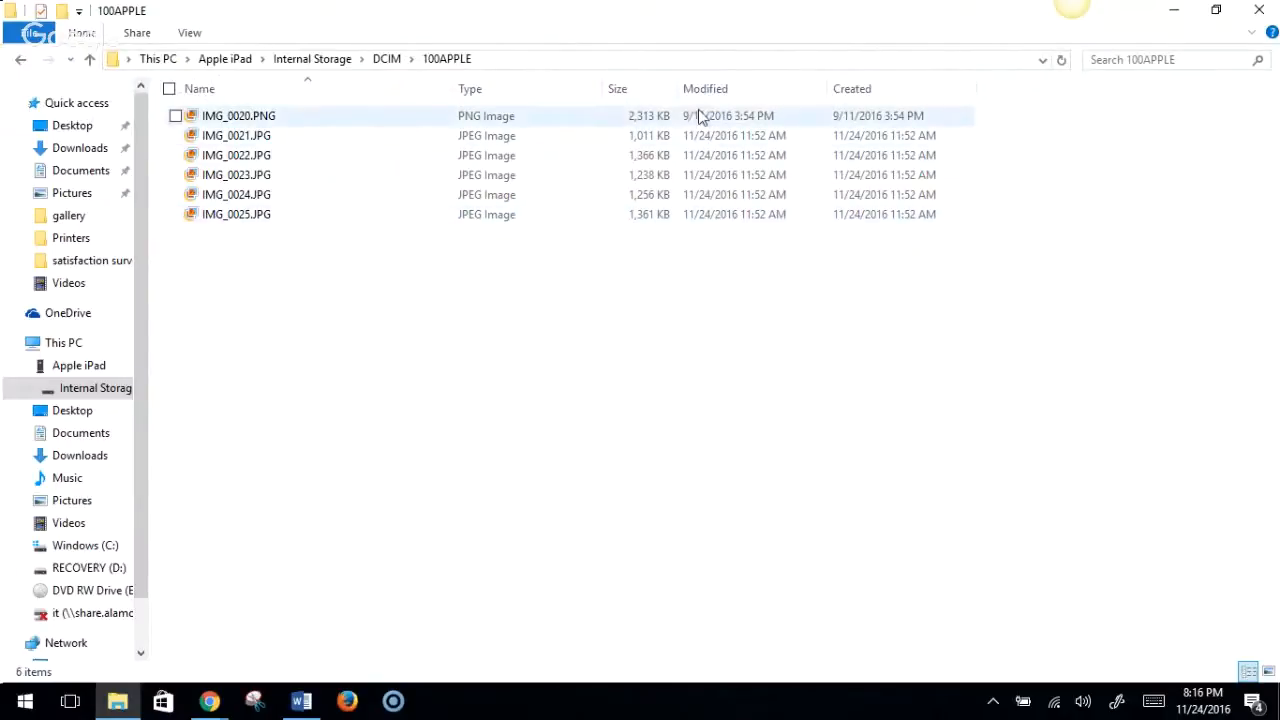
click(250, 107)
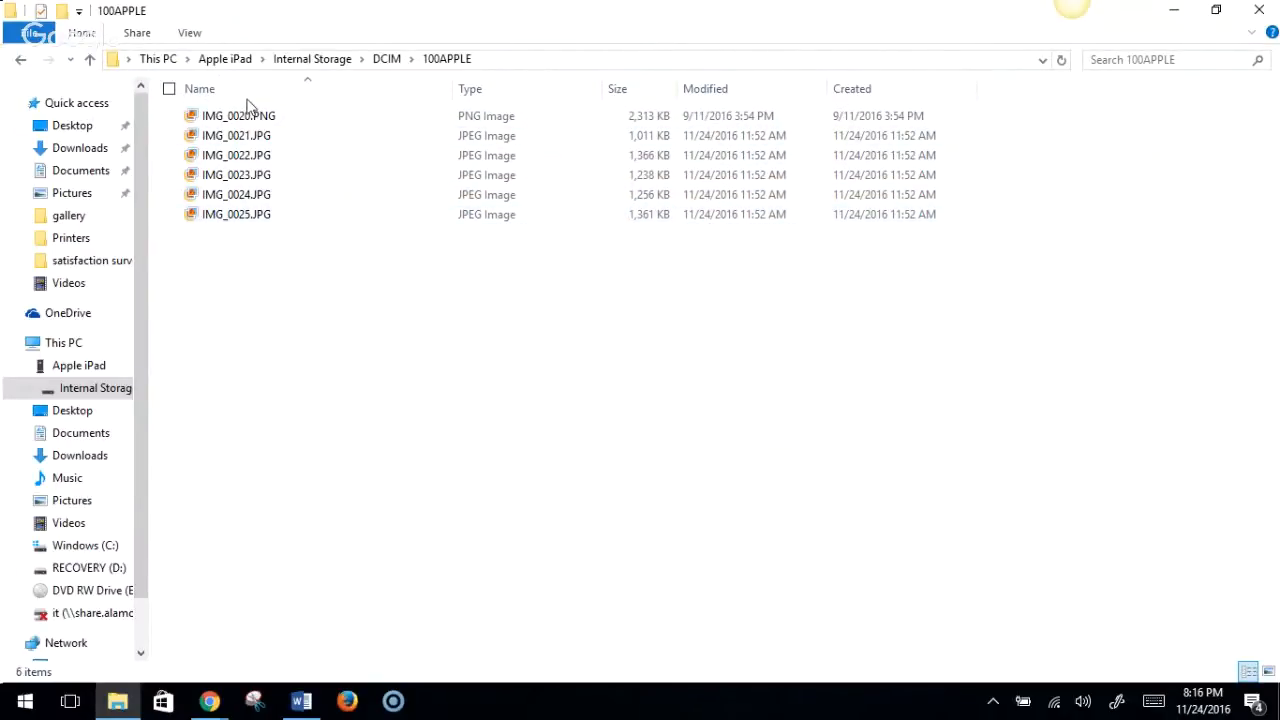
click(189, 32)
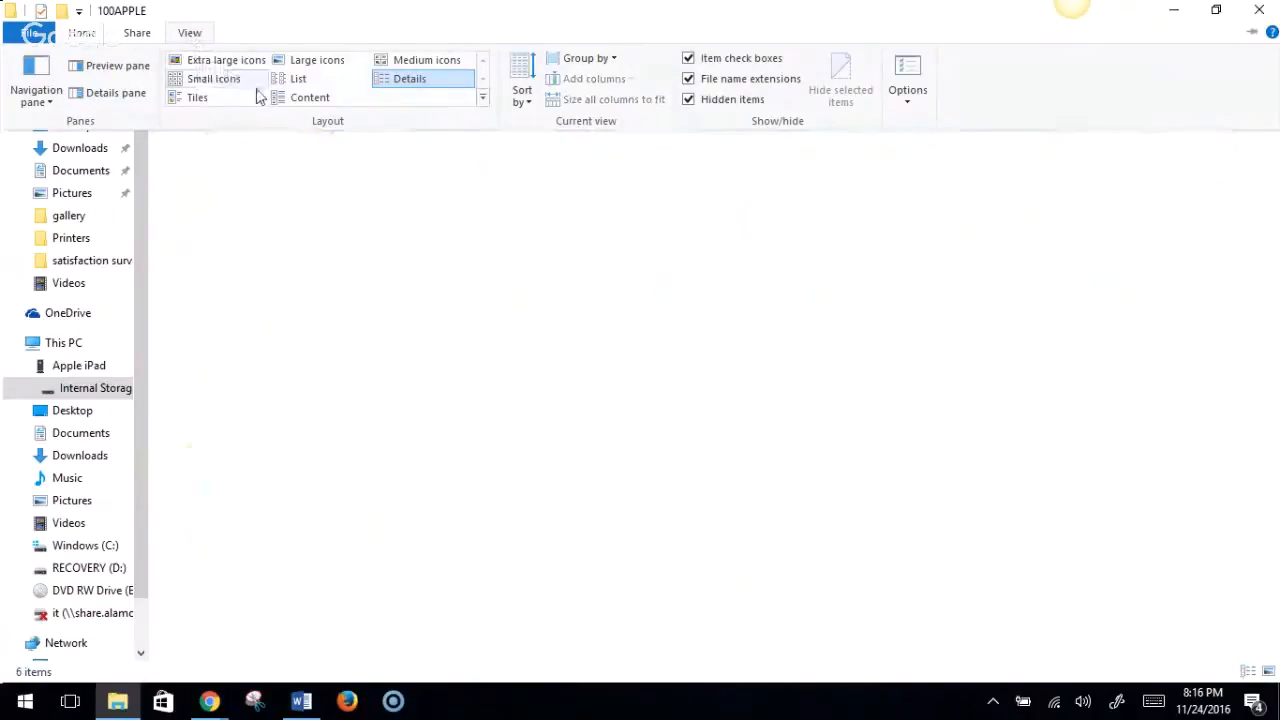
- Switch the 100APPLE folder to Tiles layout, then back to Details
click(197, 97)
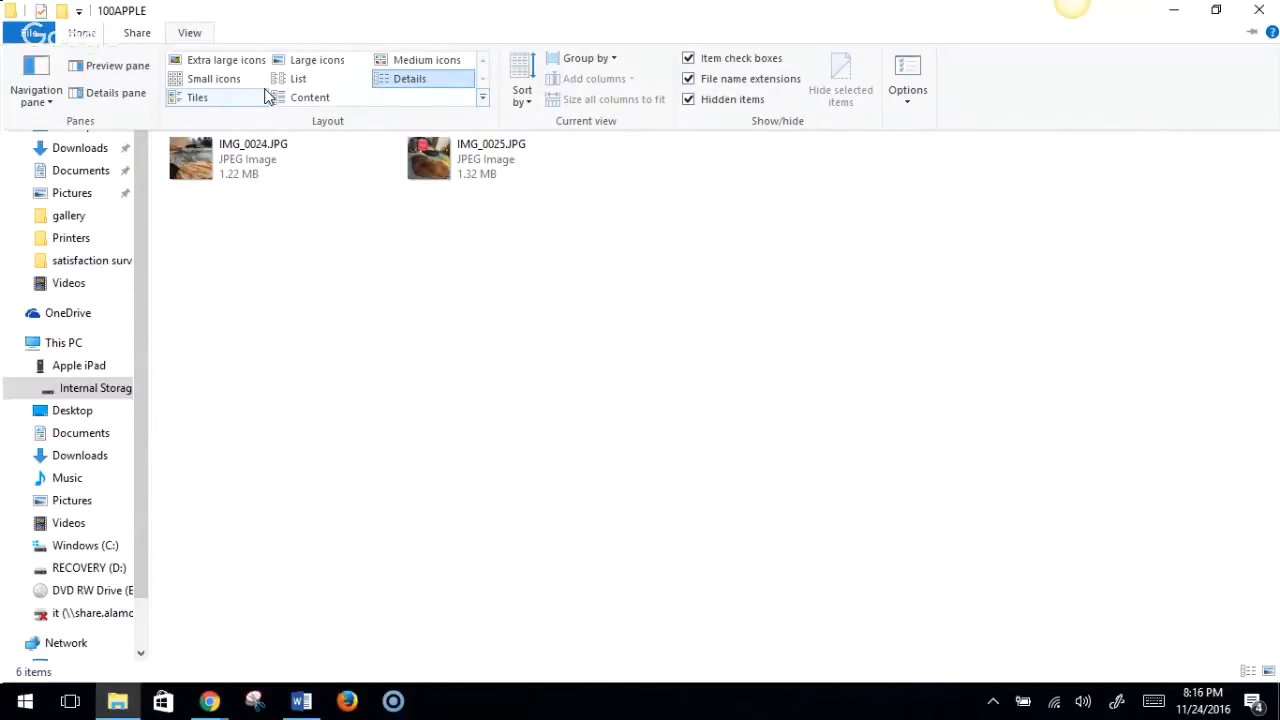
click(409, 78)
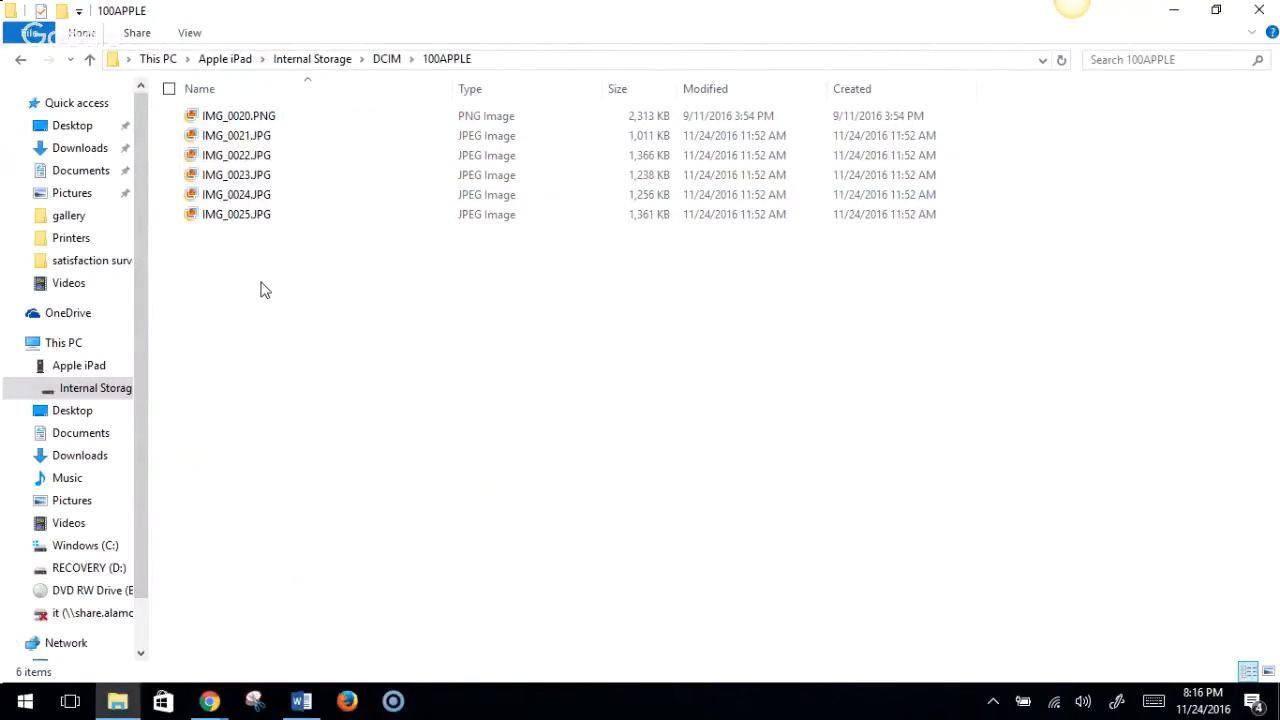
click(169, 88)
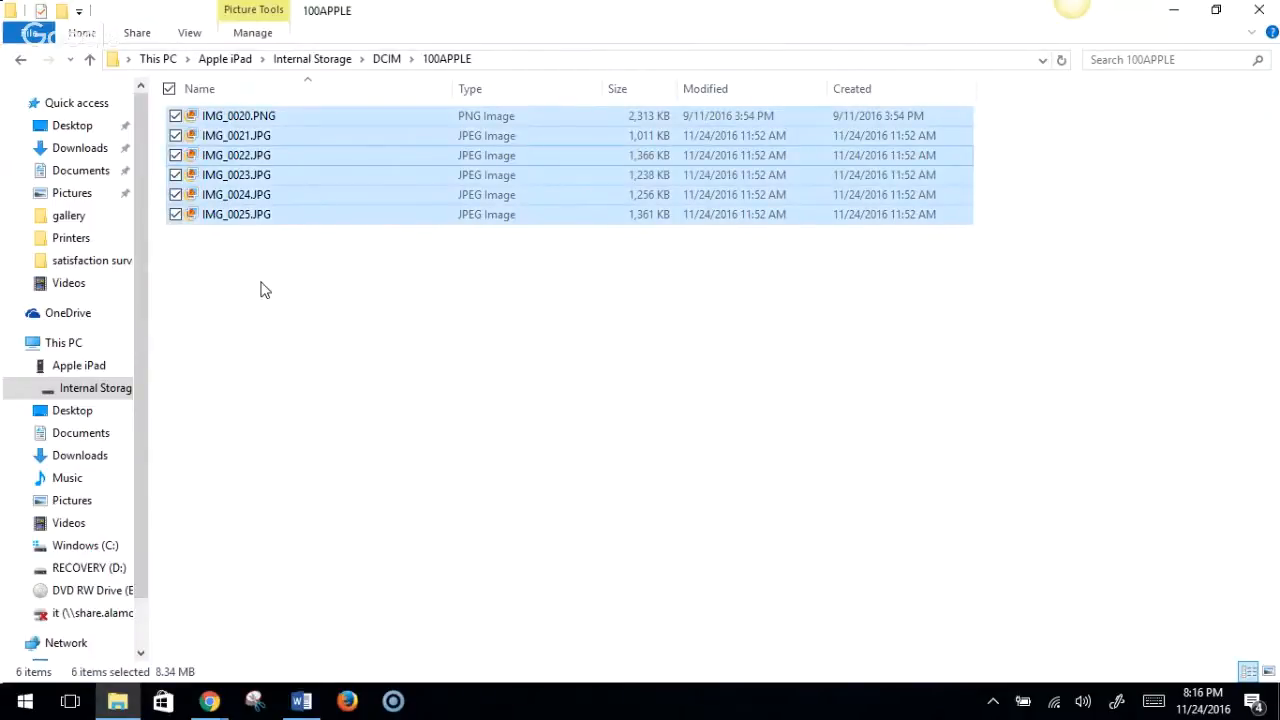
mouse_move(300, 165)
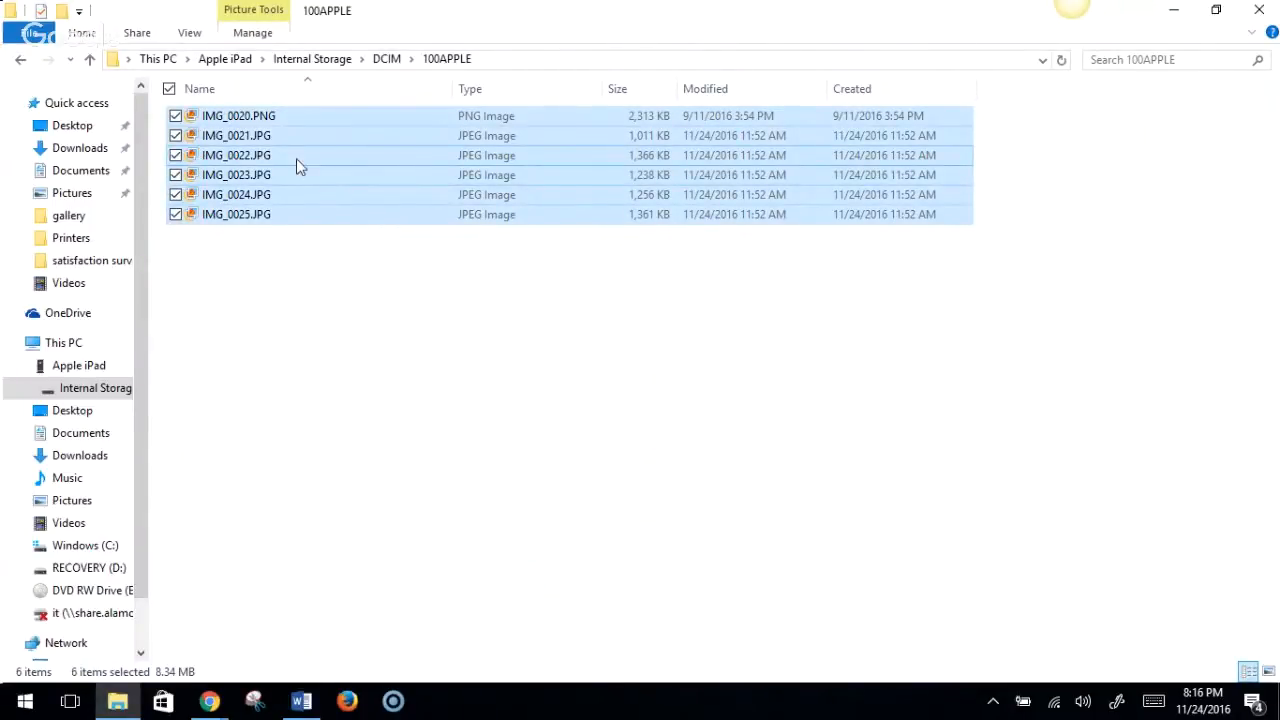
mouse_move(297, 155)
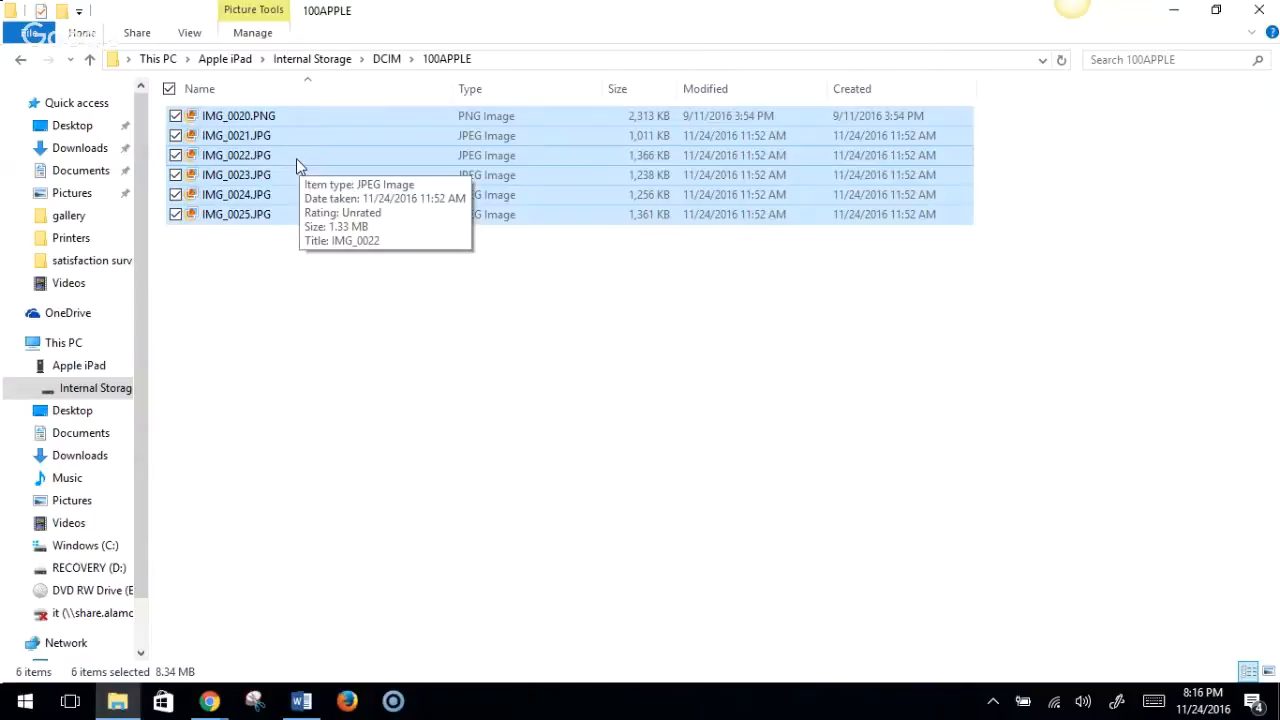
mouse_move(334, 156)
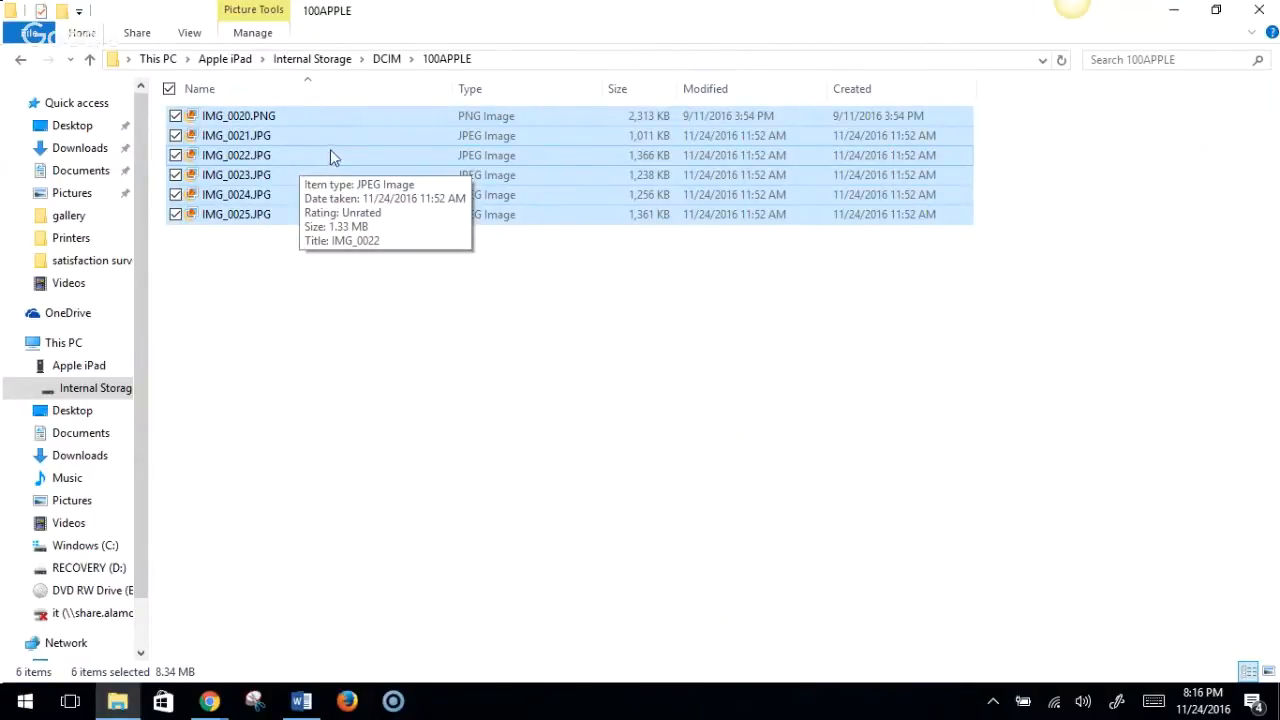
right_click(335, 155)
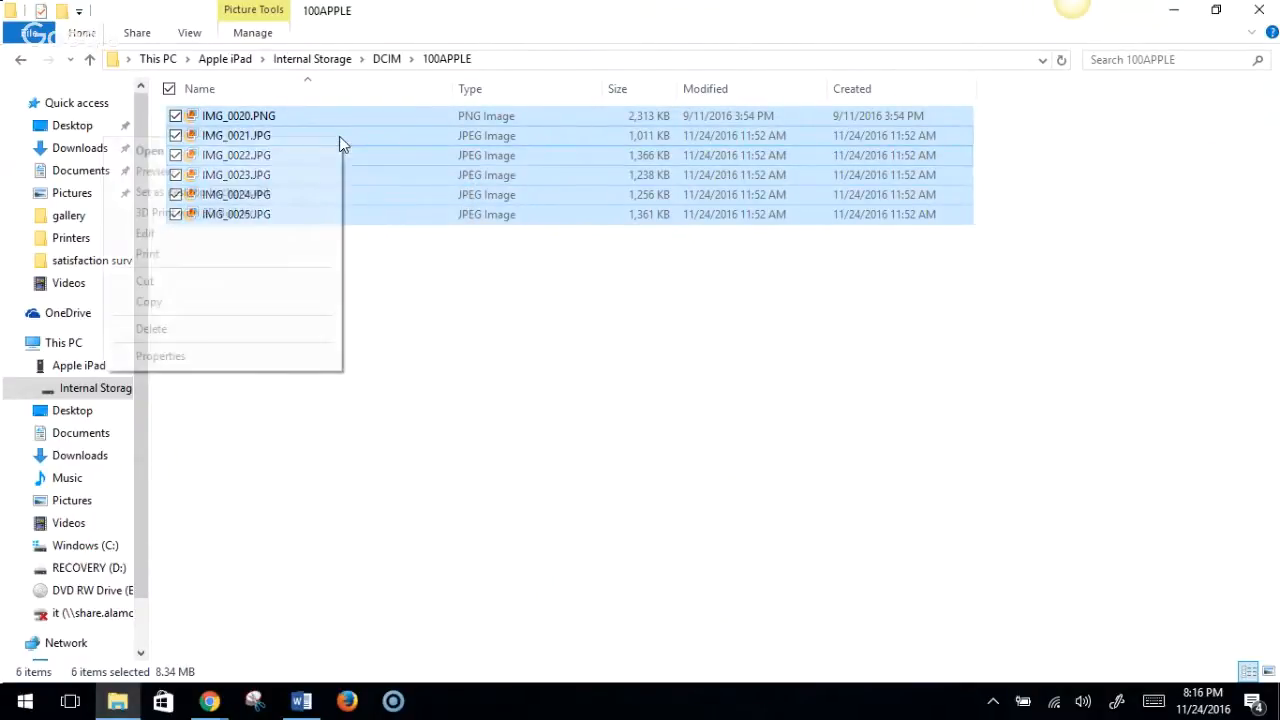
mouse_move(220, 309)
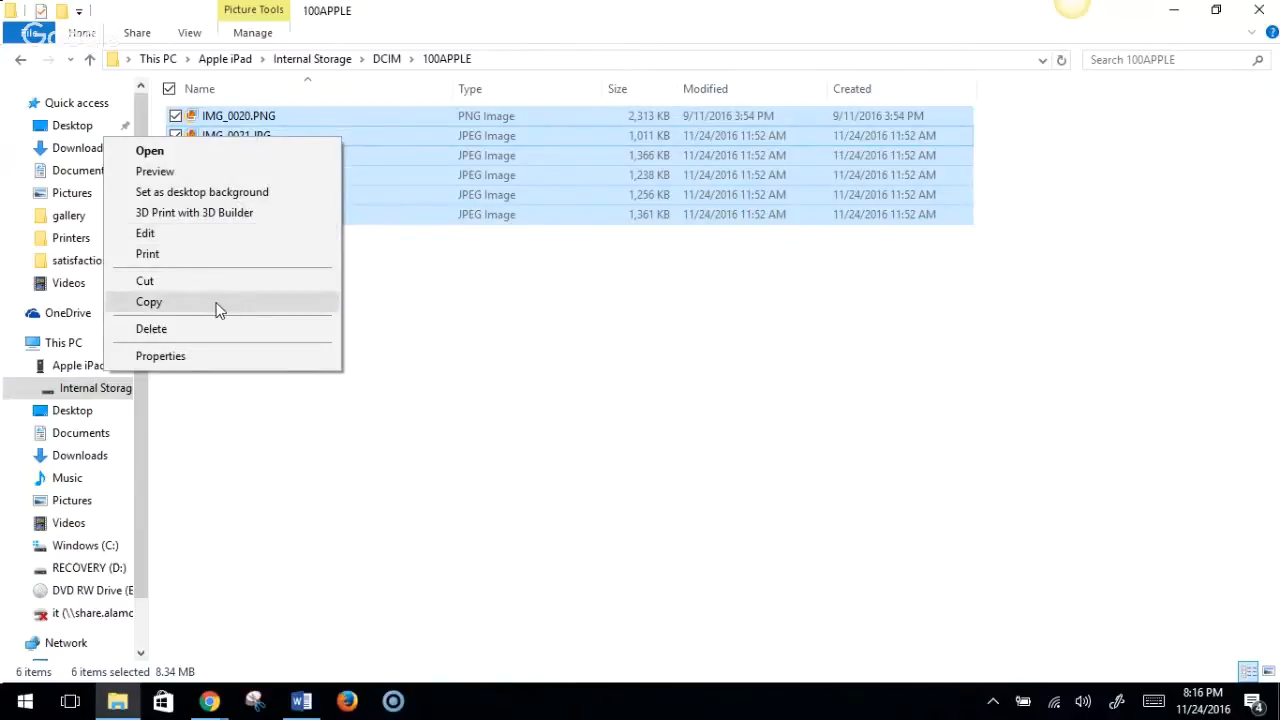
mouse_move(419, 343)
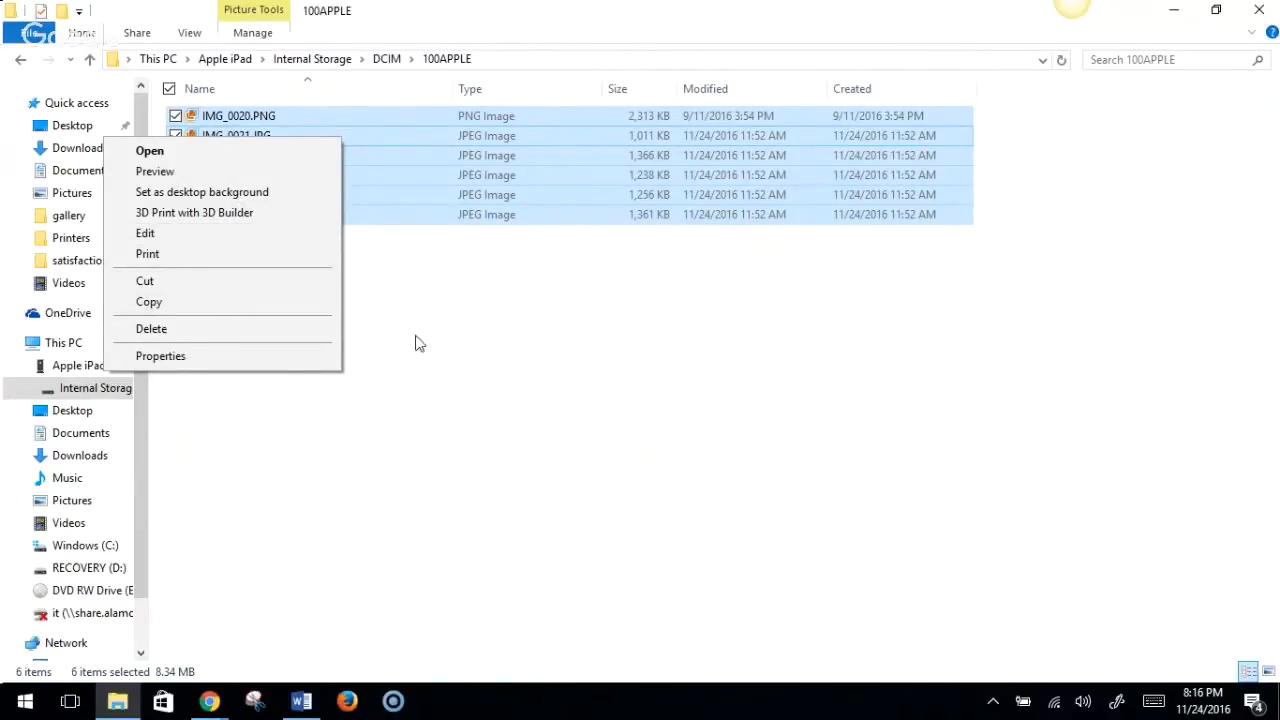
click(420, 343)
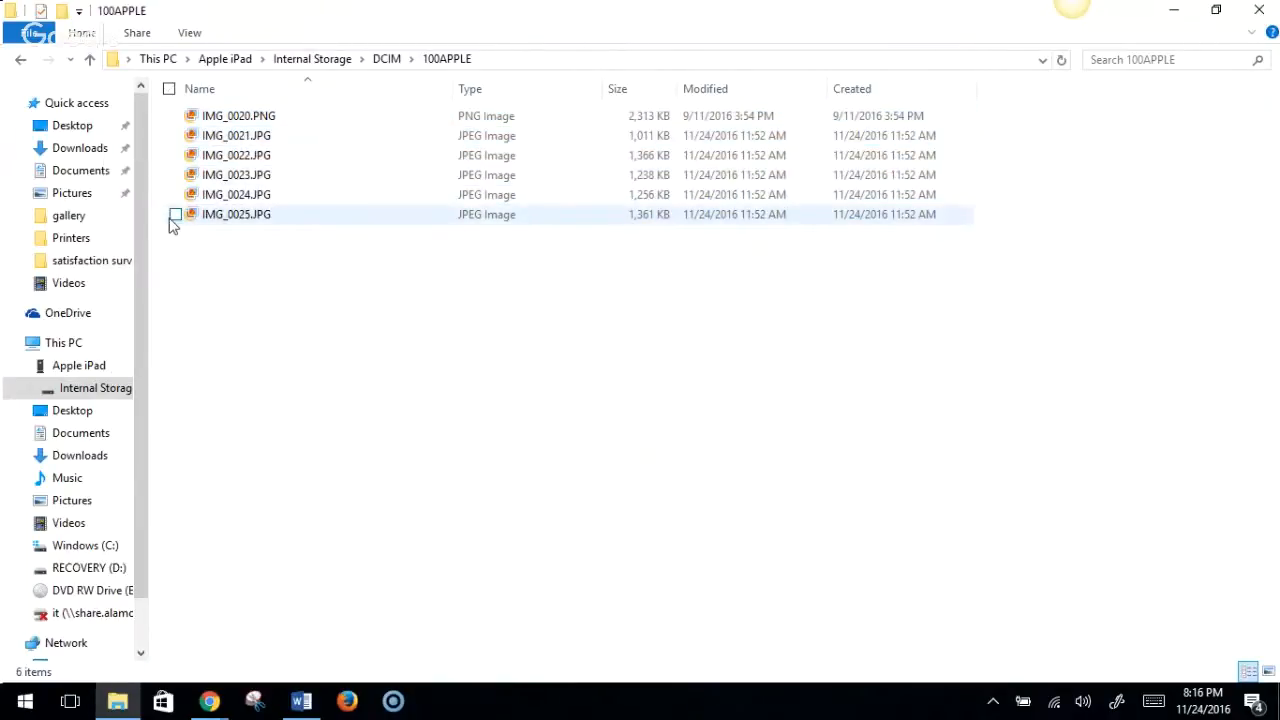
click(176, 214)
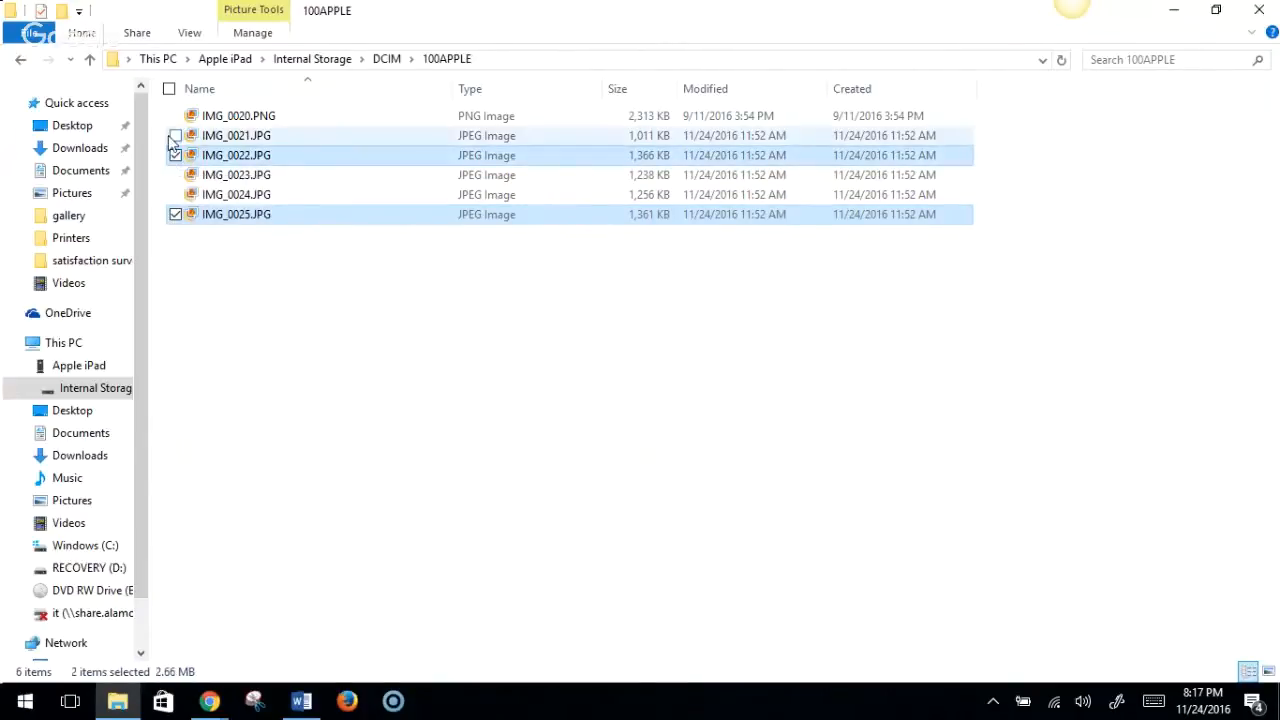
click(175, 115)
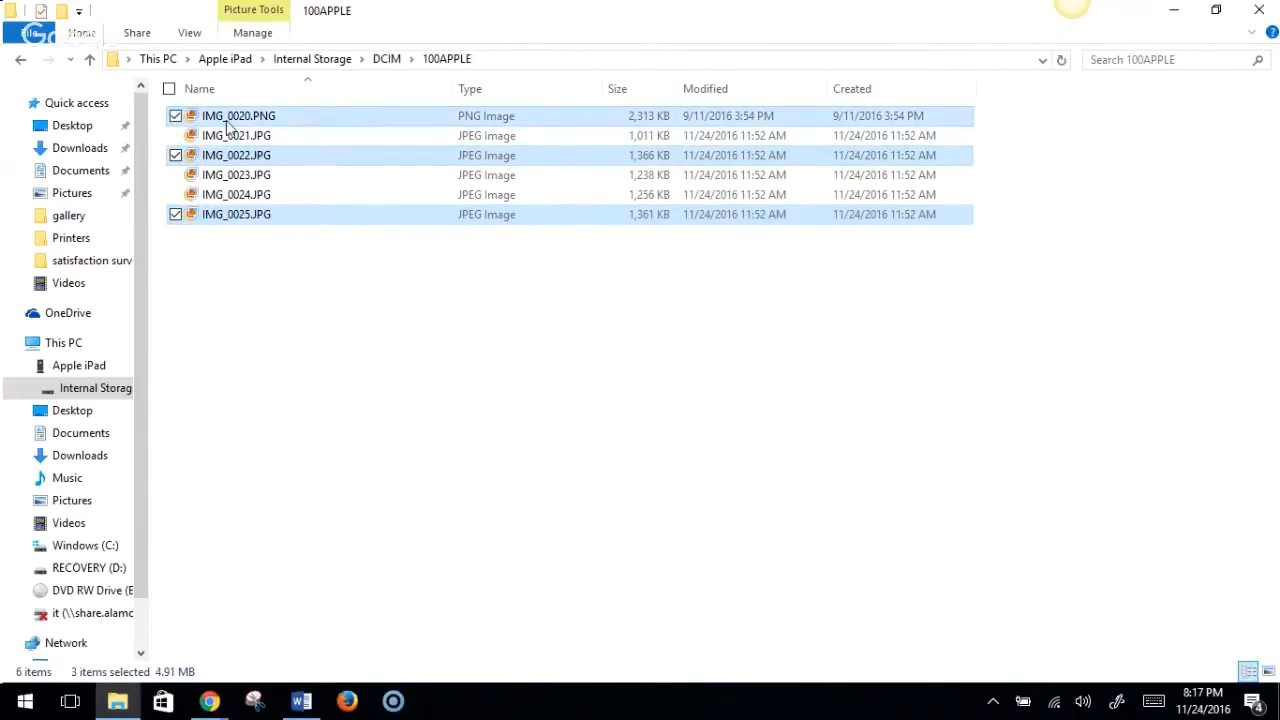
right_click(238, 115)
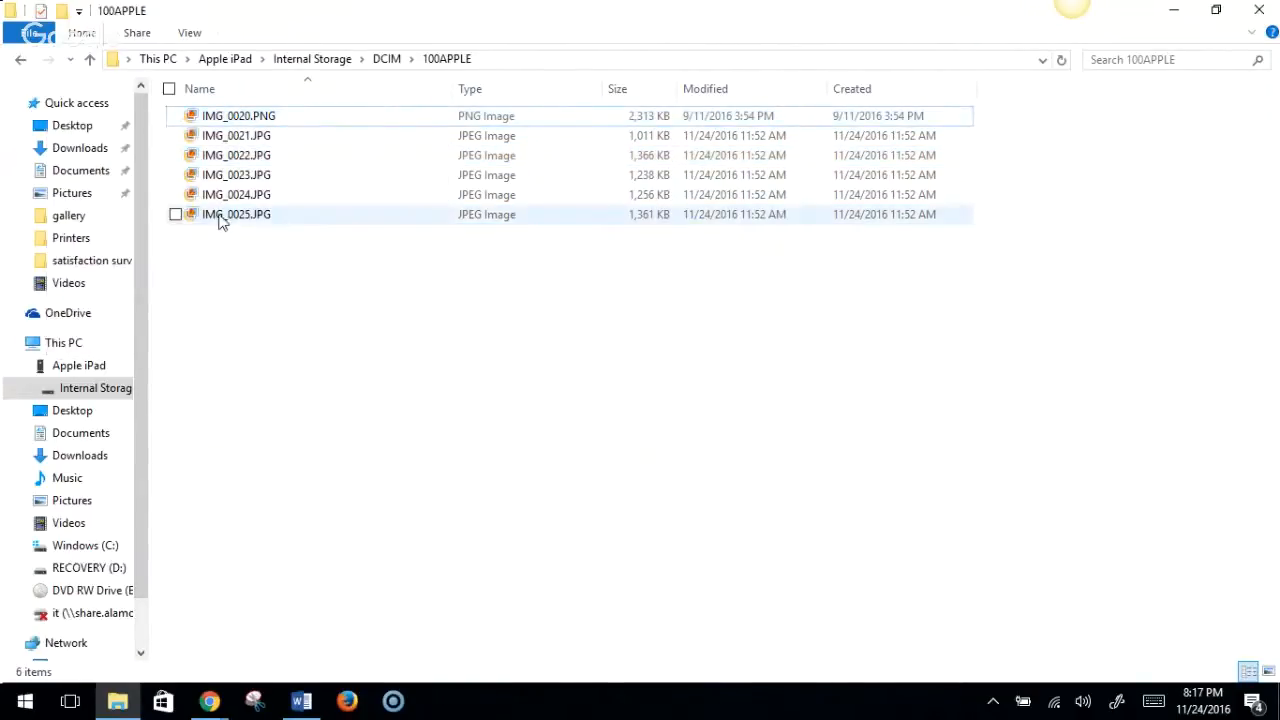
click(237, 214)
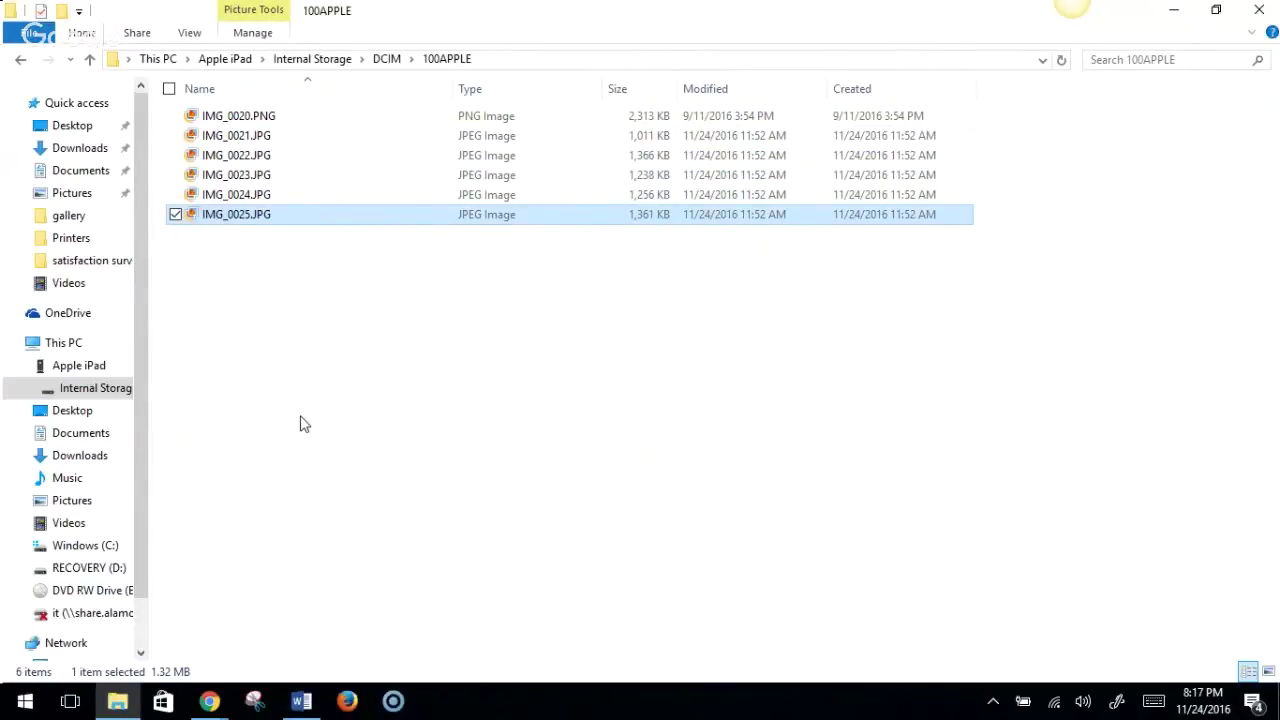
mouse_move(148, 470)
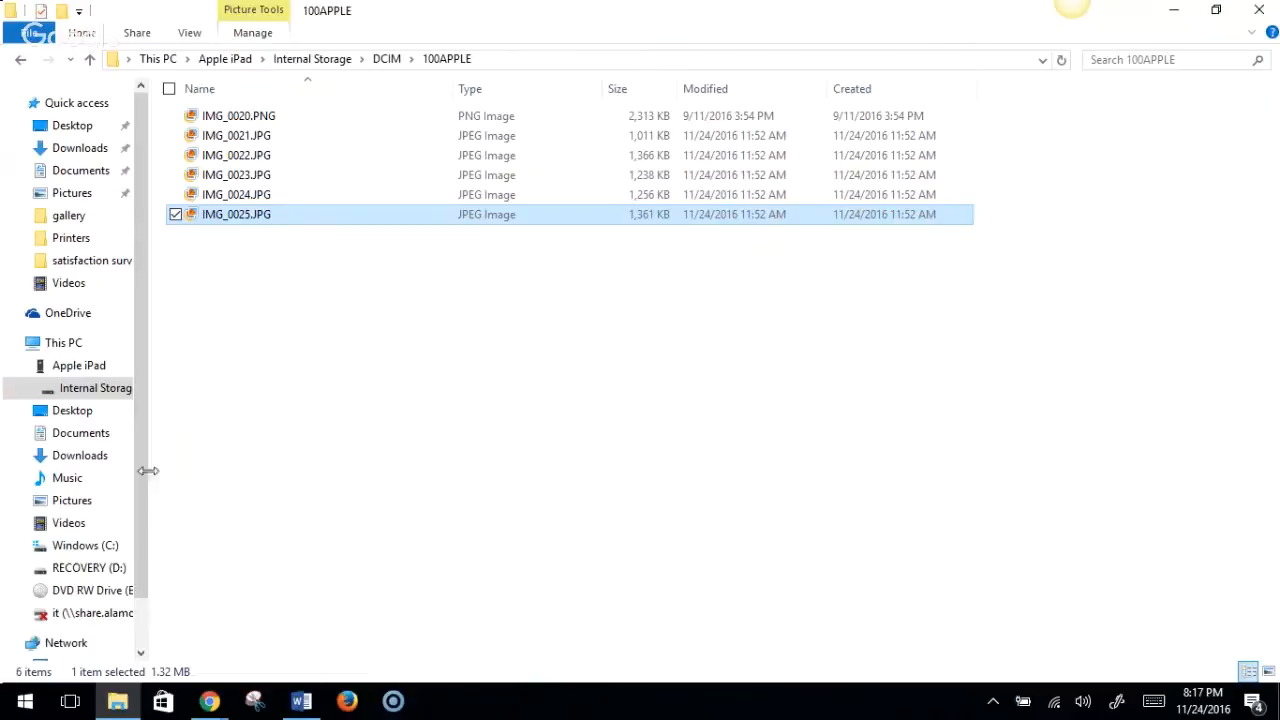
- Make a new folder named 'lupe' at the root of Windows (C:)
scroll(down, 3)
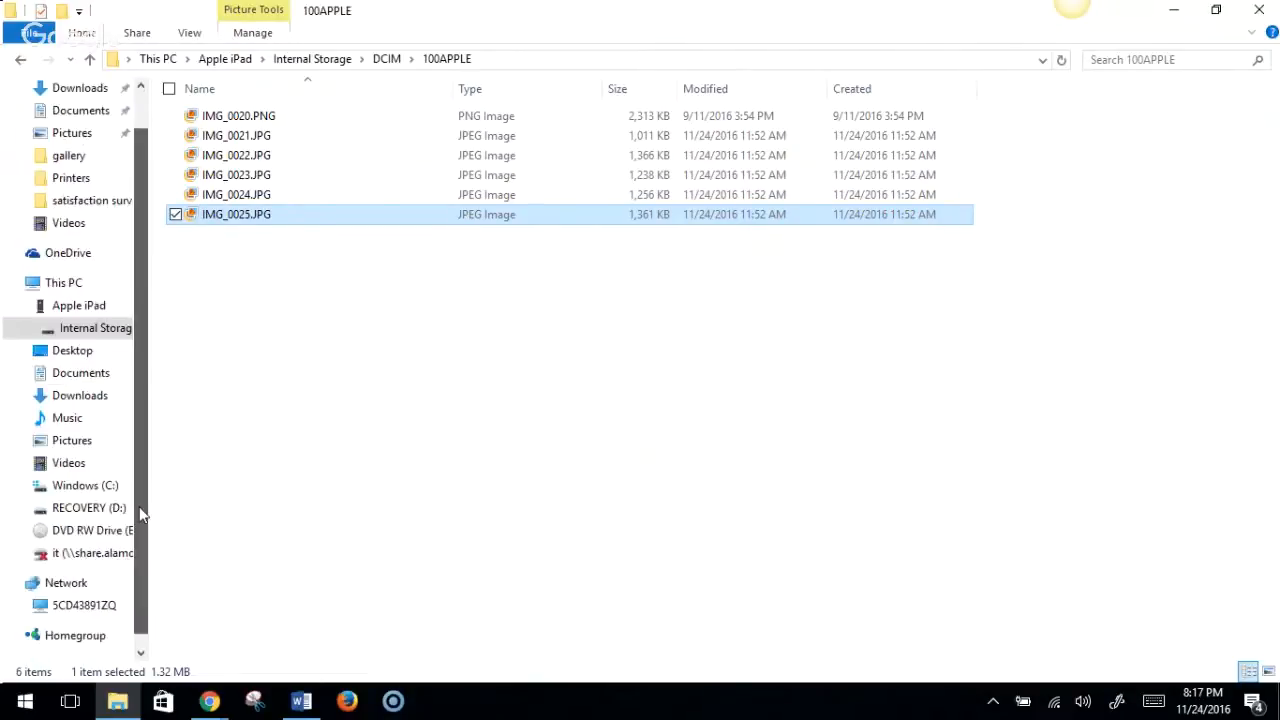
click(85, 485)
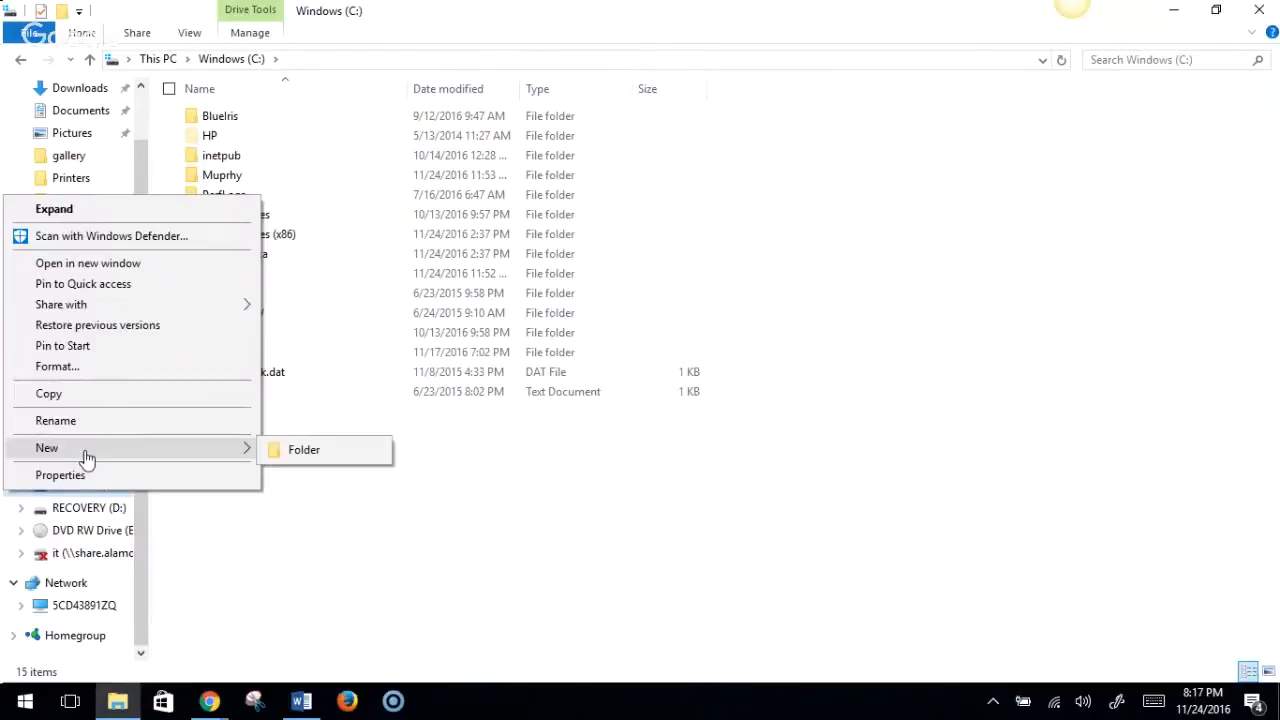
mouse_move(303, 449)
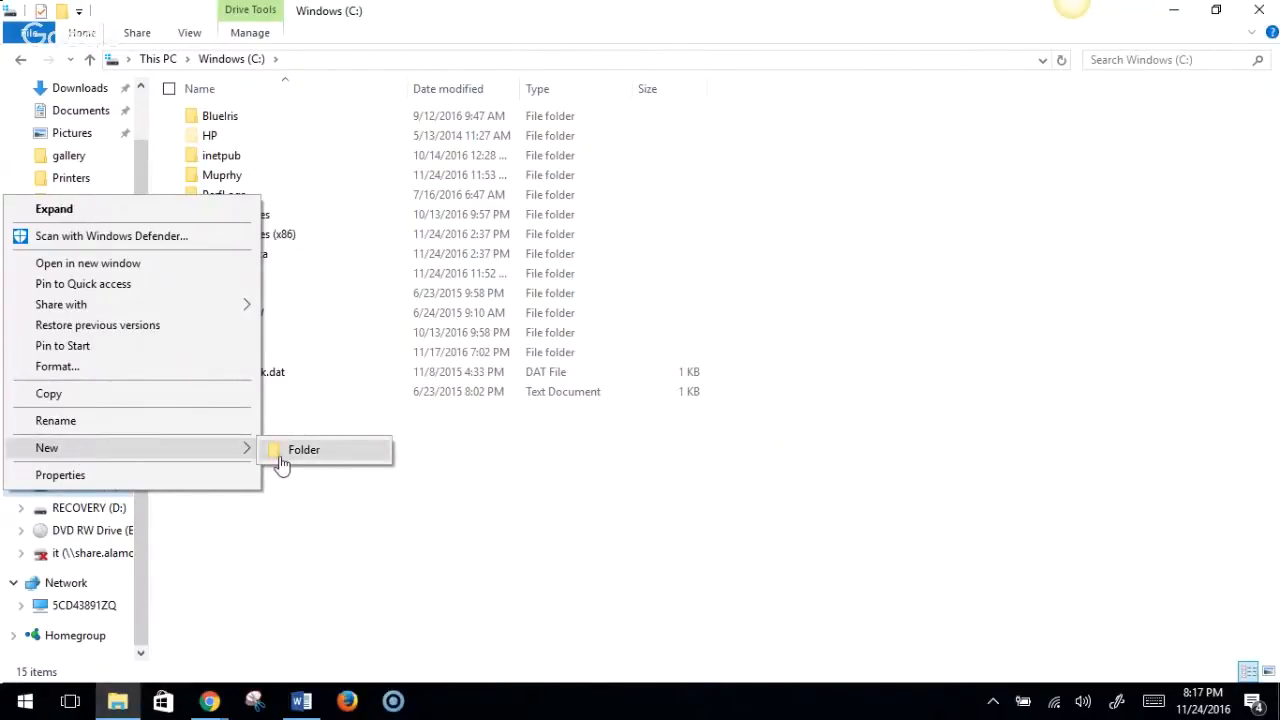
click(303, 449)
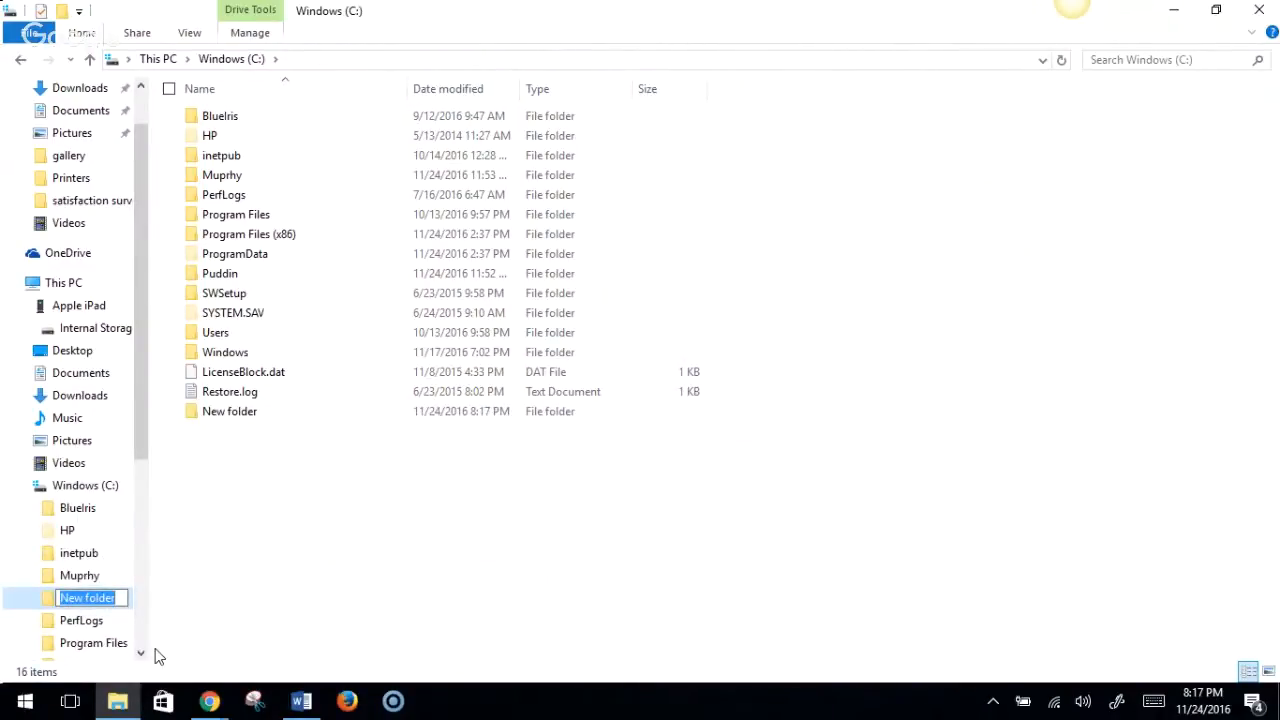
text(lu)
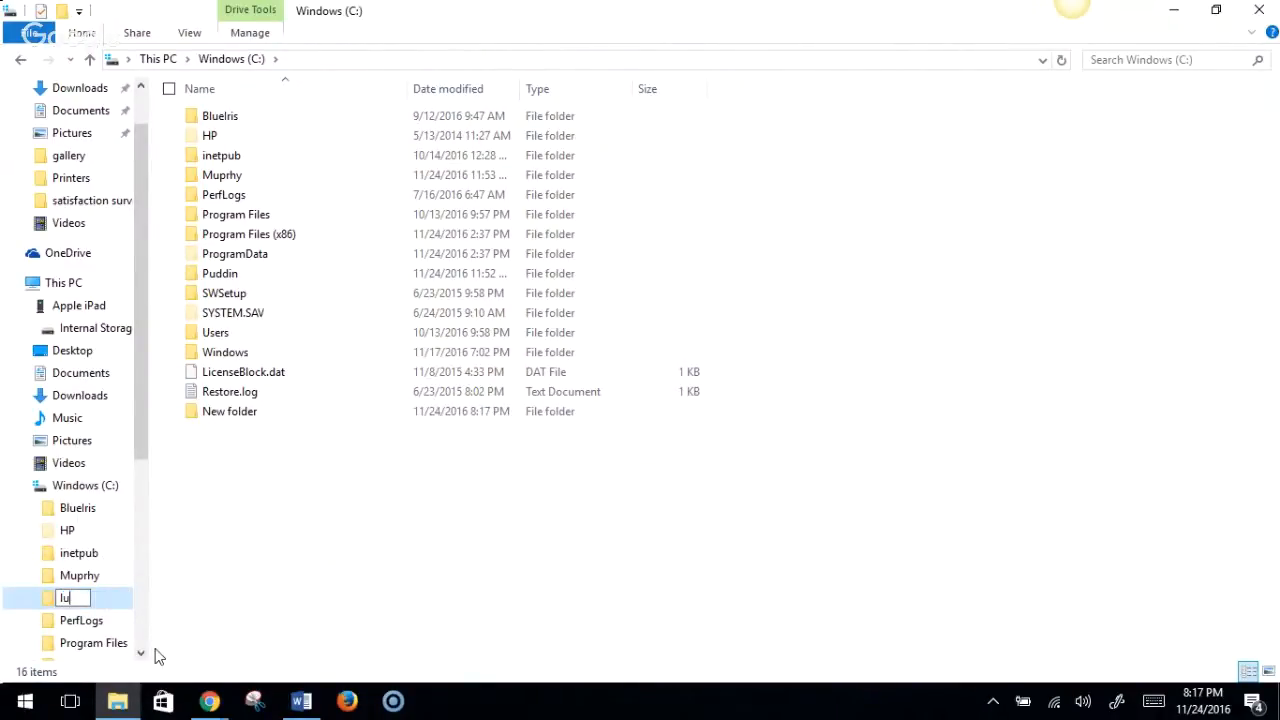
key(Return)
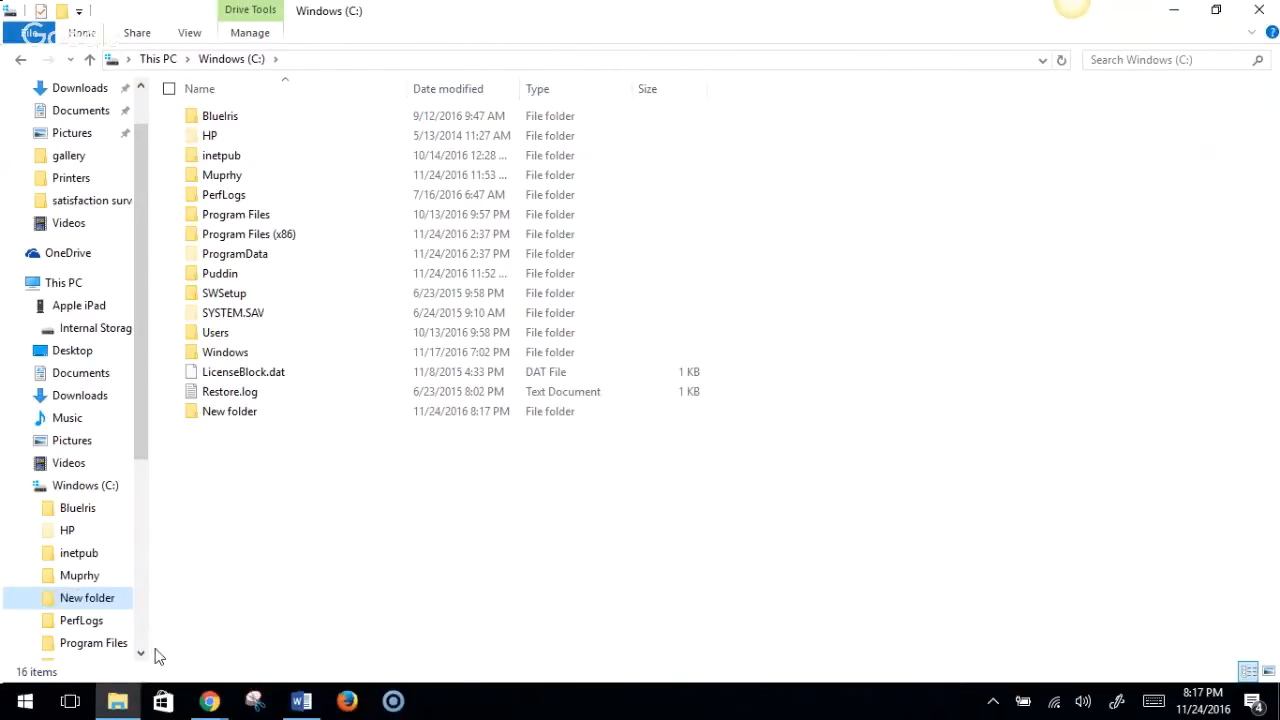
text(lupe)
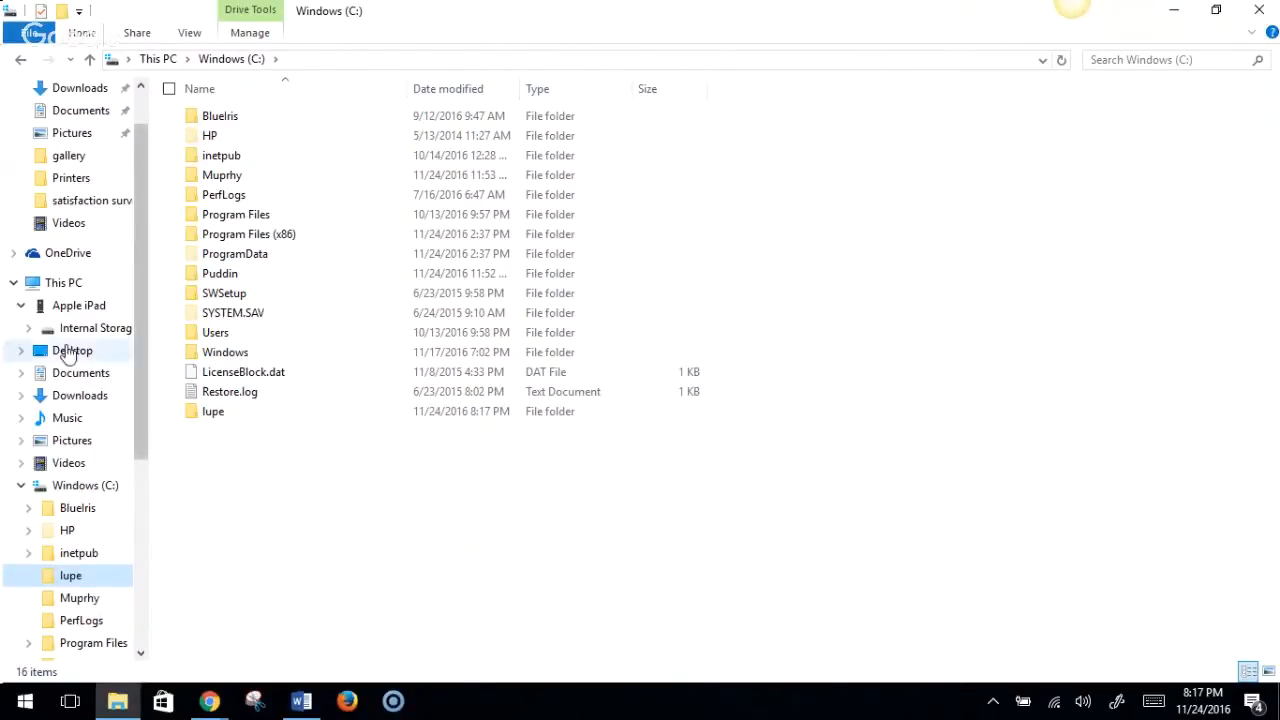
- Copy IMG_0020.PNG from the iPad's DCIM folder into C:\lupe, then return to the iPad
click(95, 328)
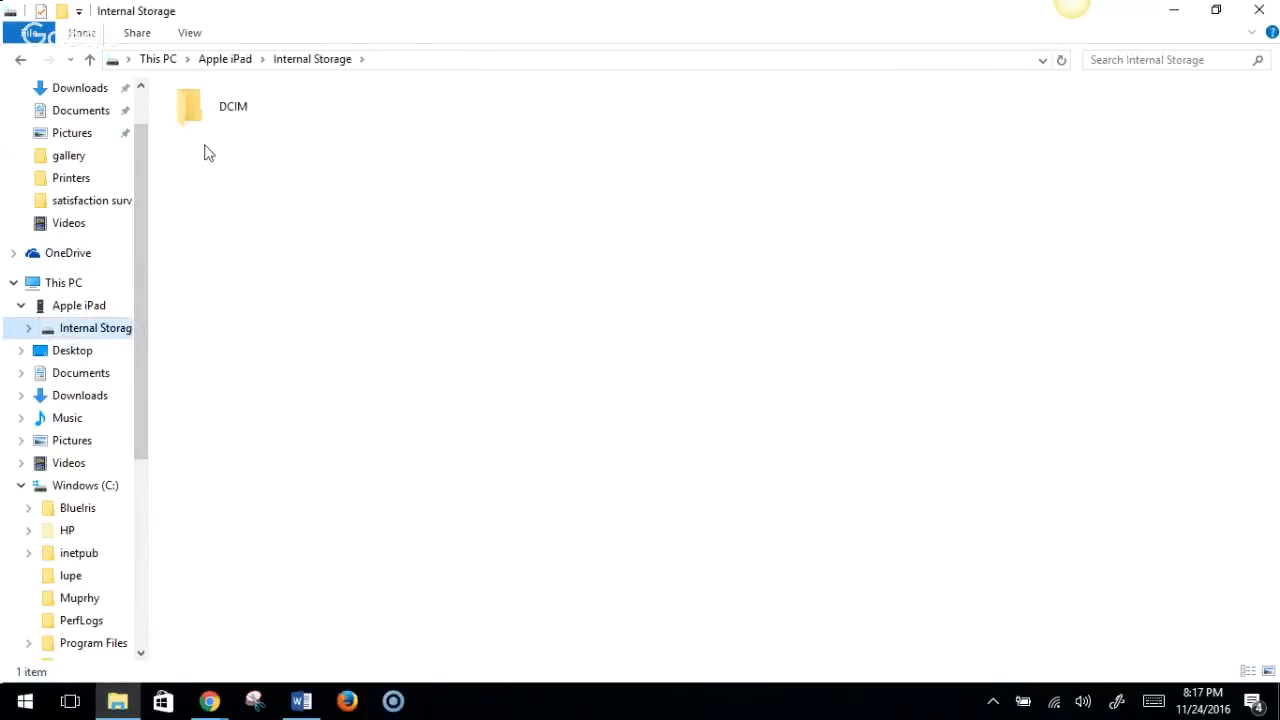
double_click(190, 106)
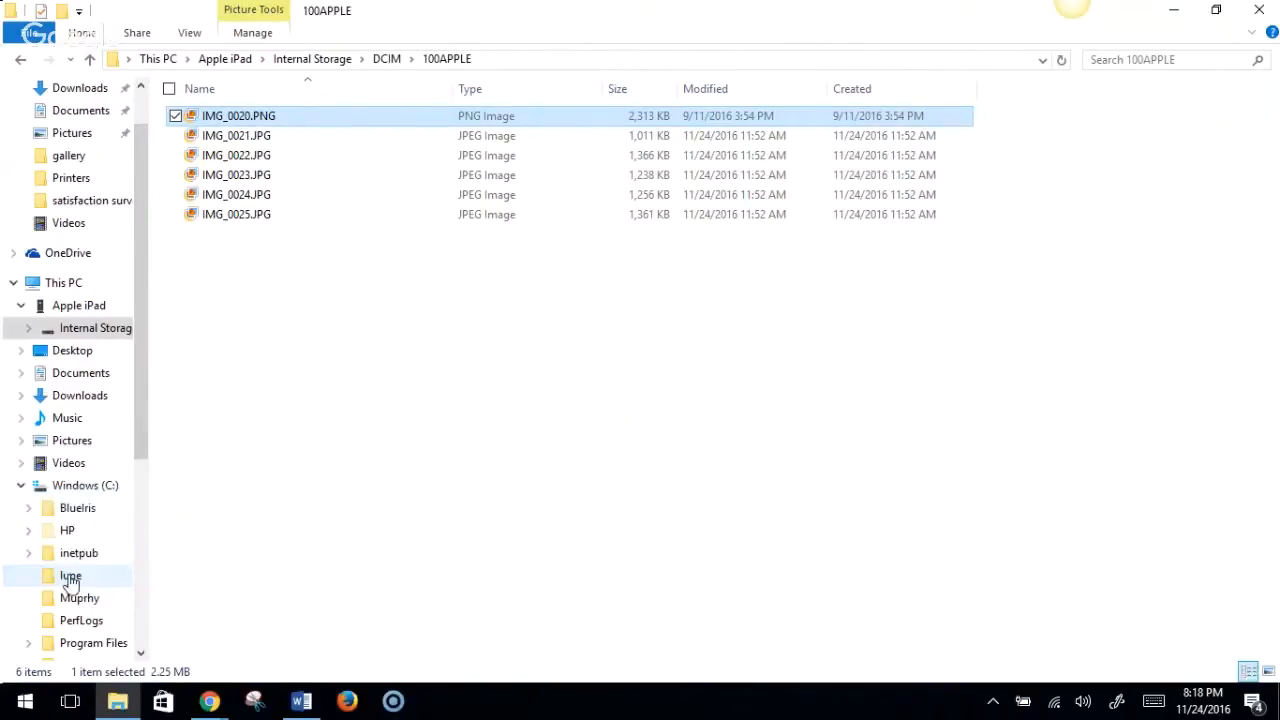
click(71, 575)
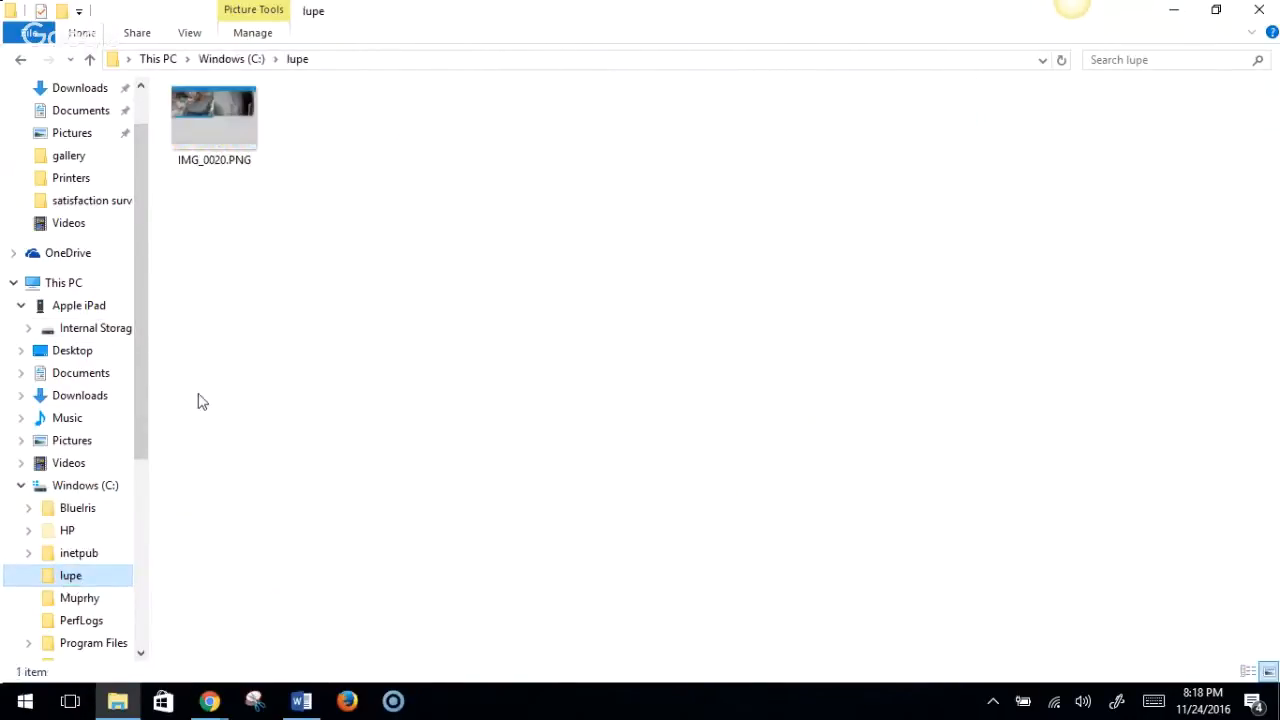
mouse_move(128, 441)
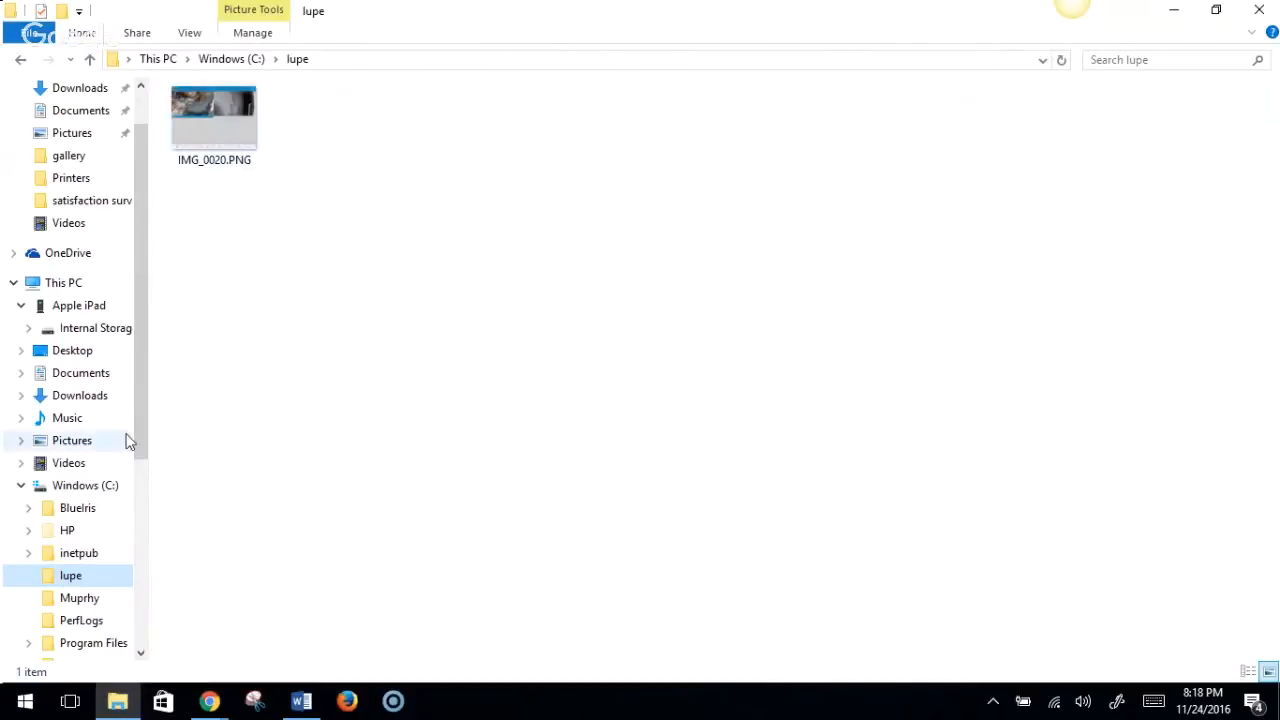
mouse_move(72, 350)
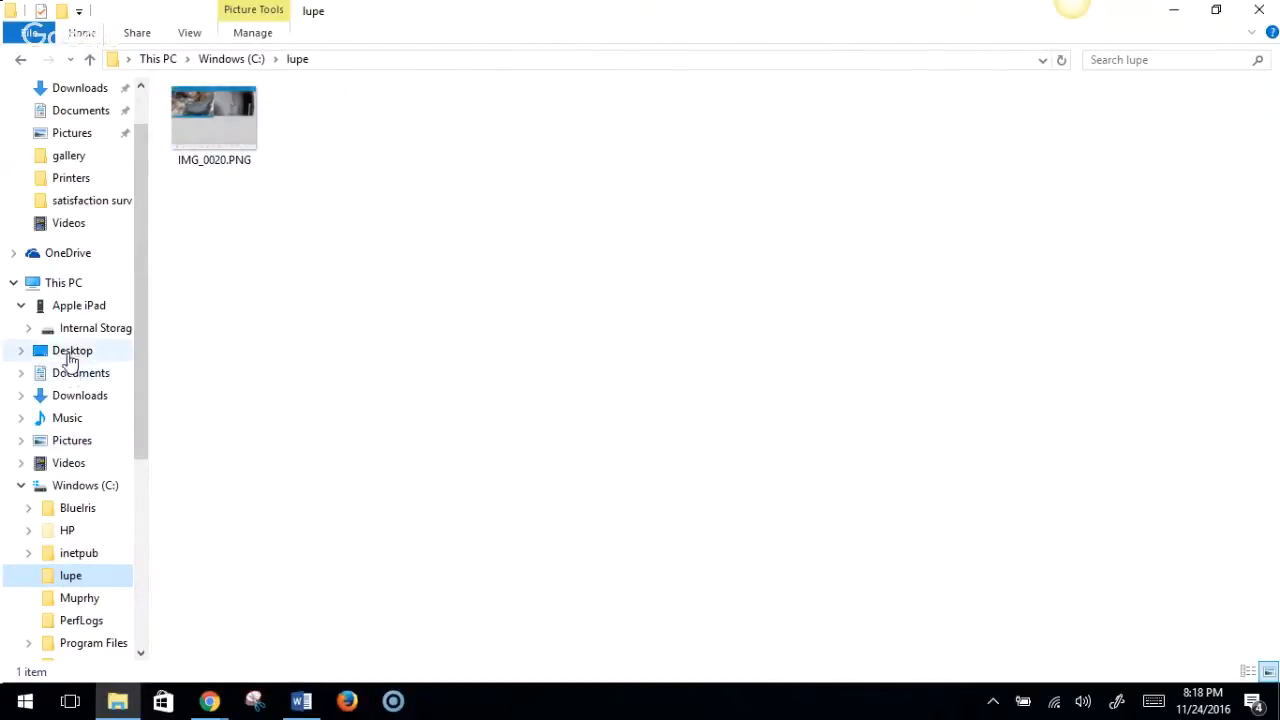
click(95, 328)
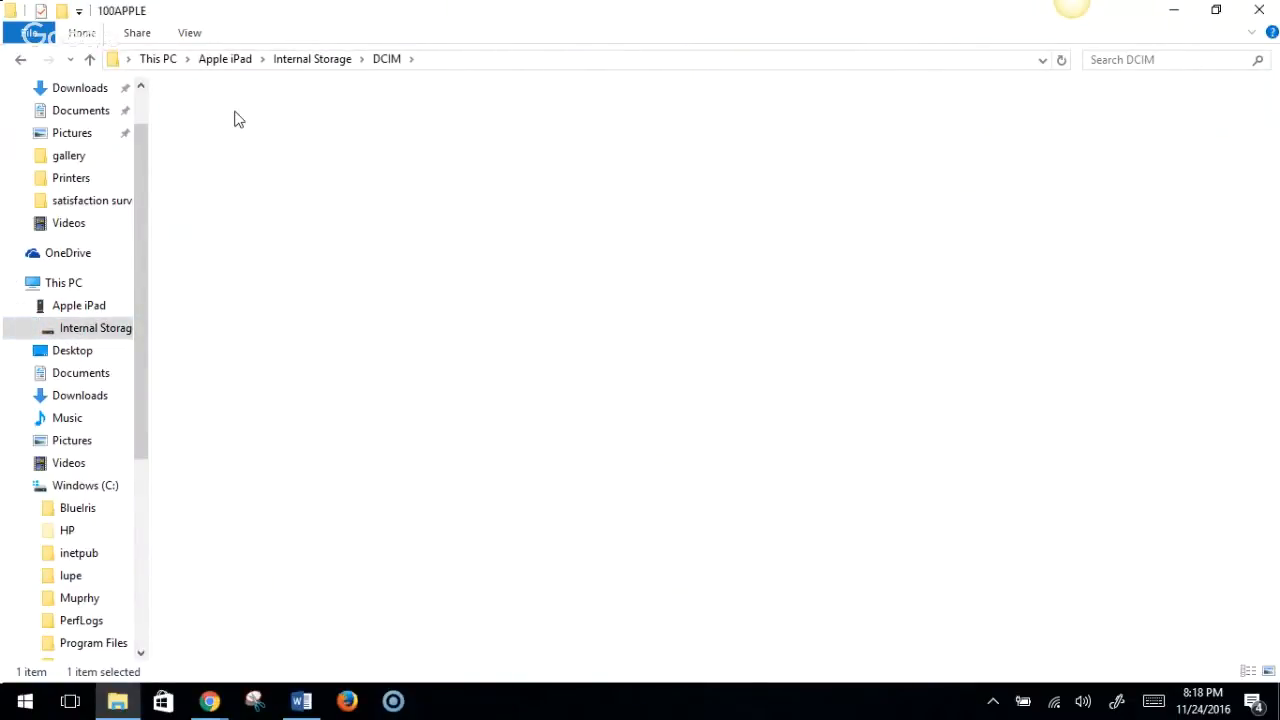
- In the lupe folder, open the context menu on empty space, then dismiss it
right_click(230, 115)
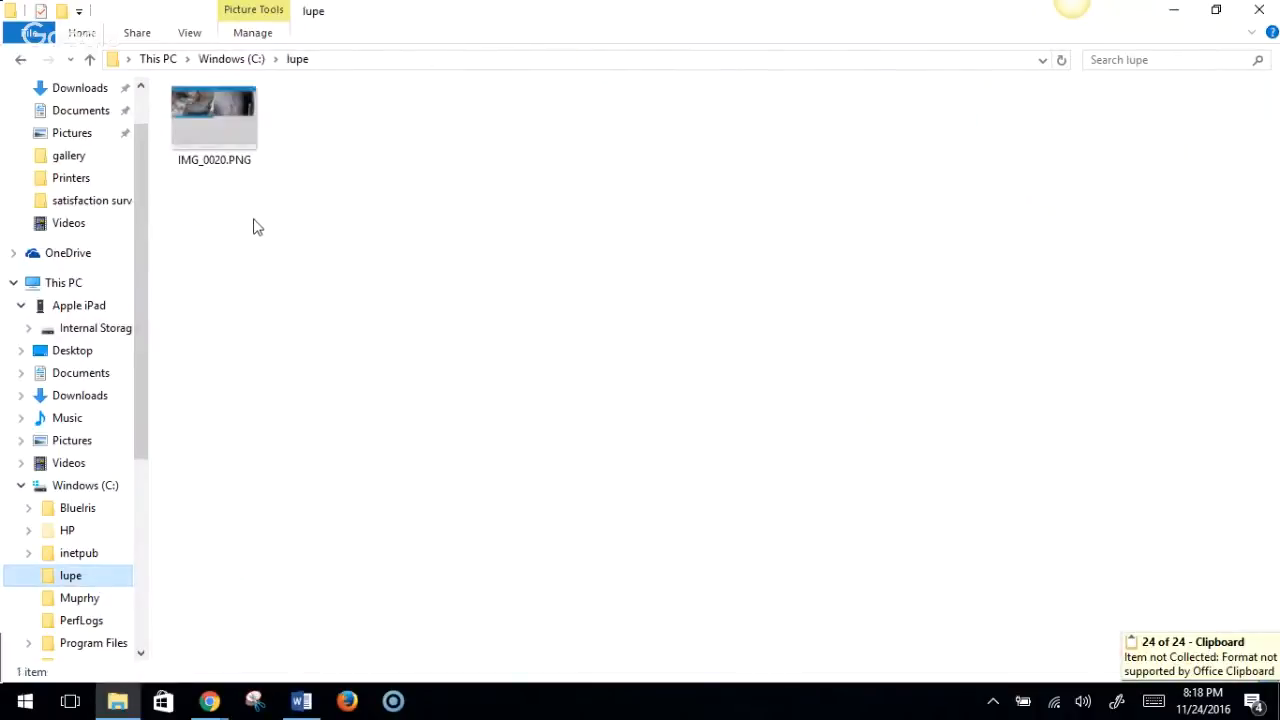
right_click(256, 225)
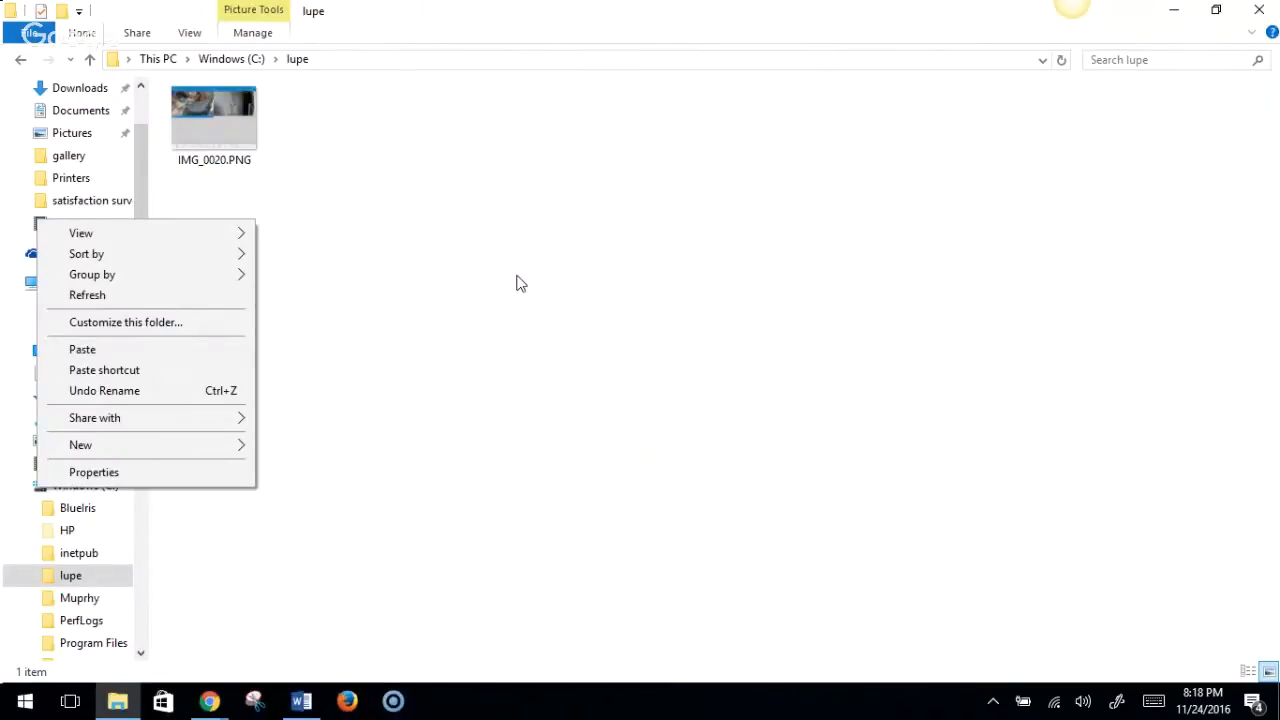
click(730, 237)
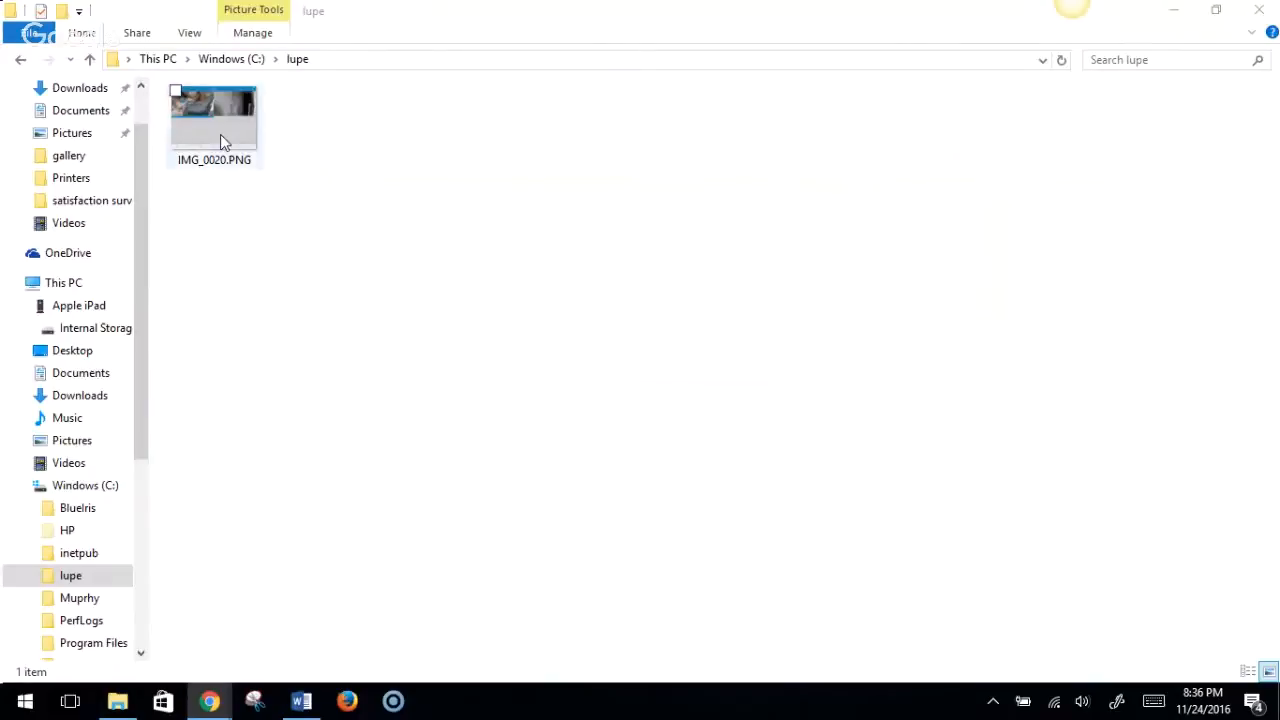
- Rename IMG_0020.PNG by typing 'Lupe On Bed 10-12-2016' before the .PNG extension
right_click(214, 120)
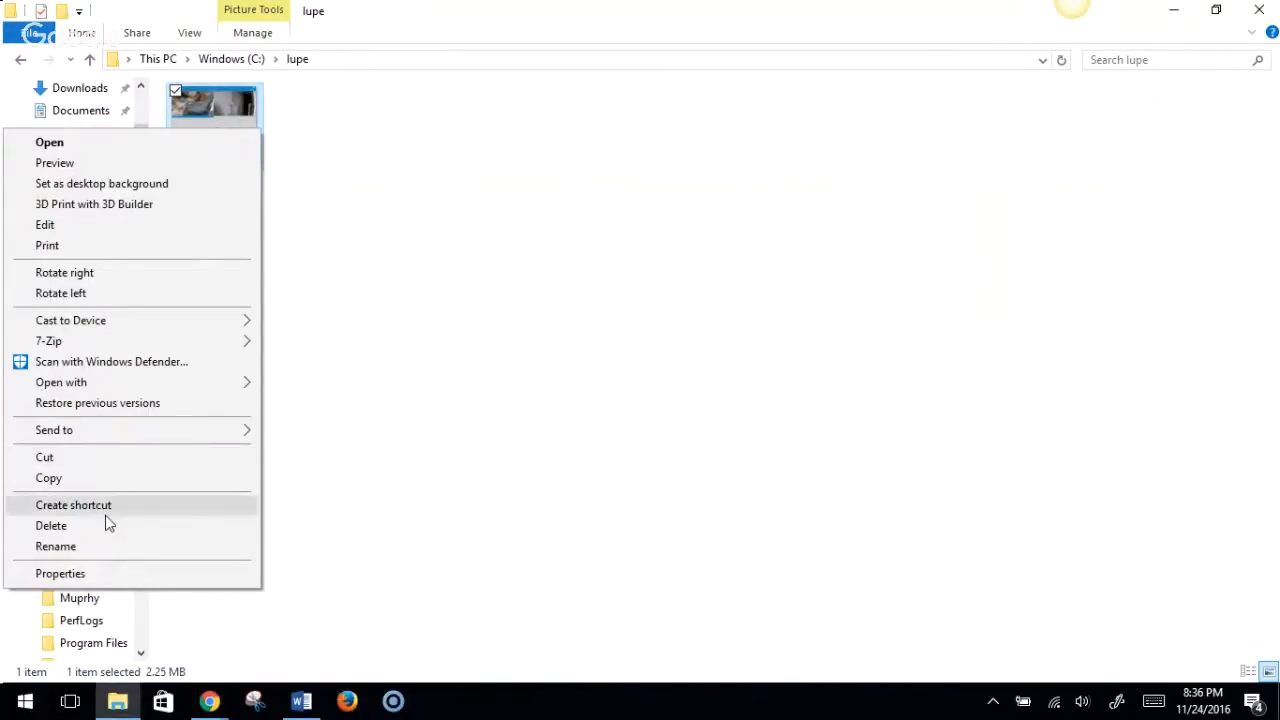
click(55, 546)
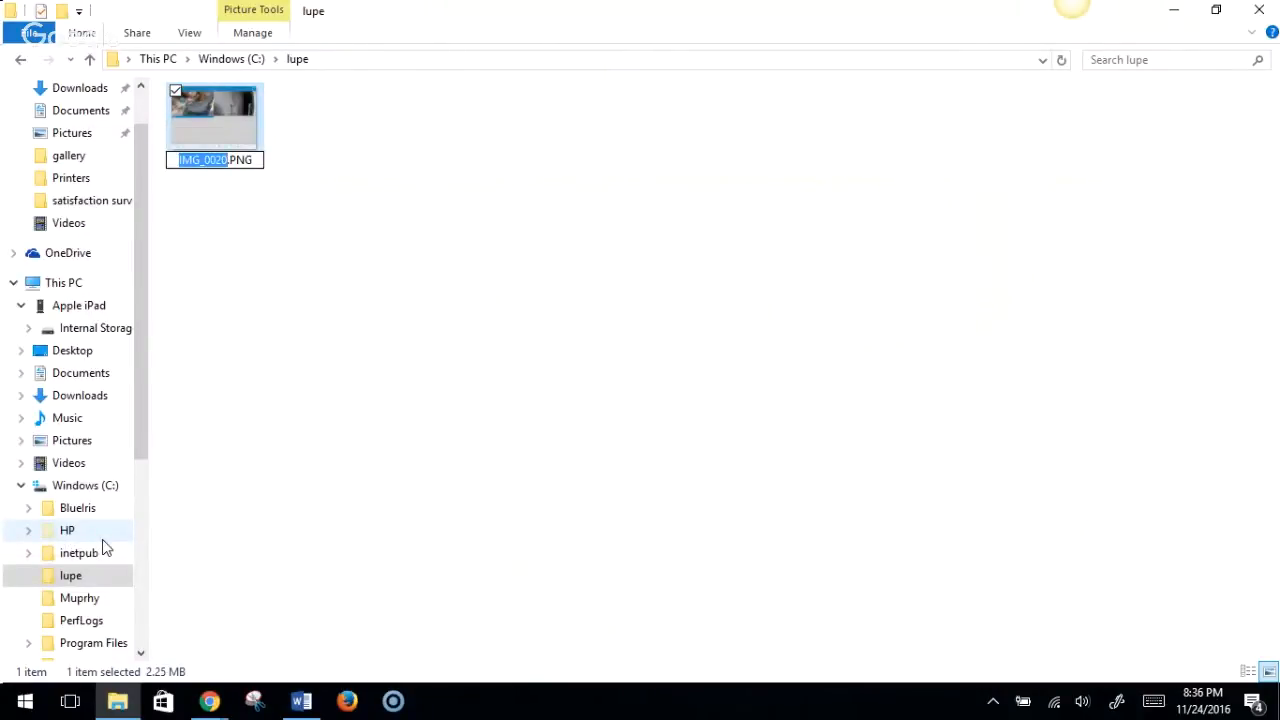
text(Lupe On.PNG)
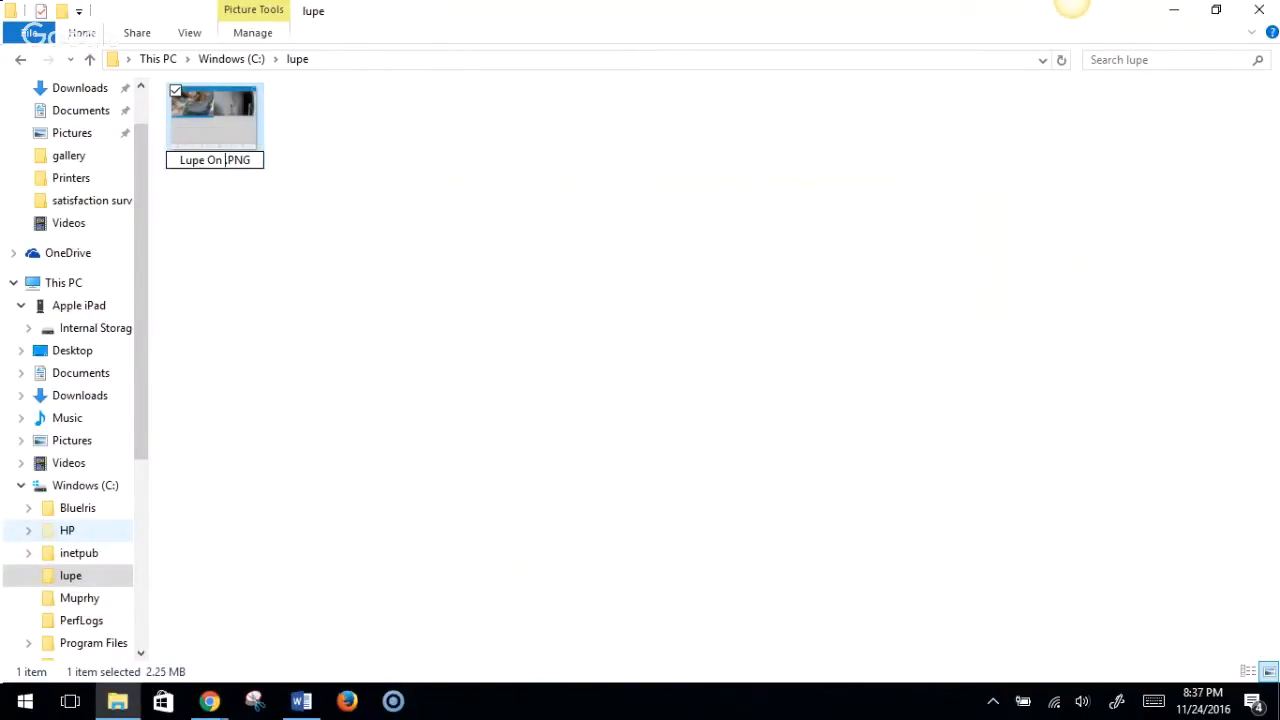
text(Bed 1)
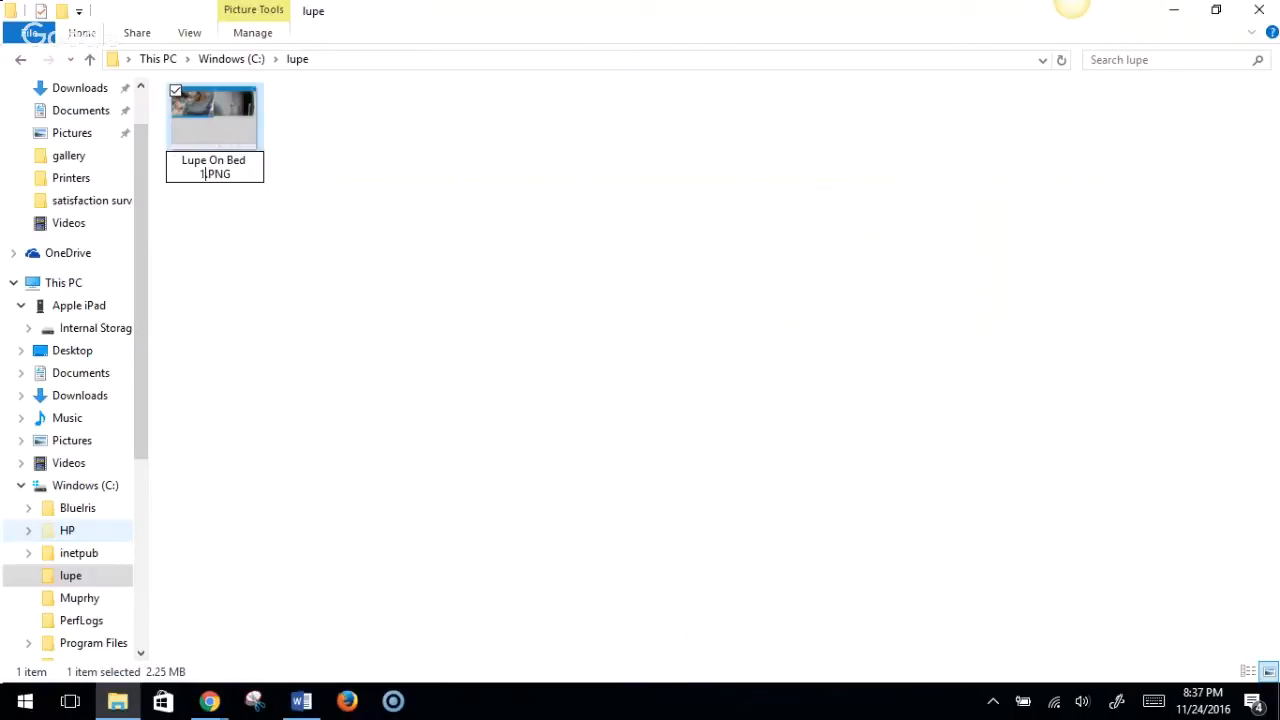
text(0-1)
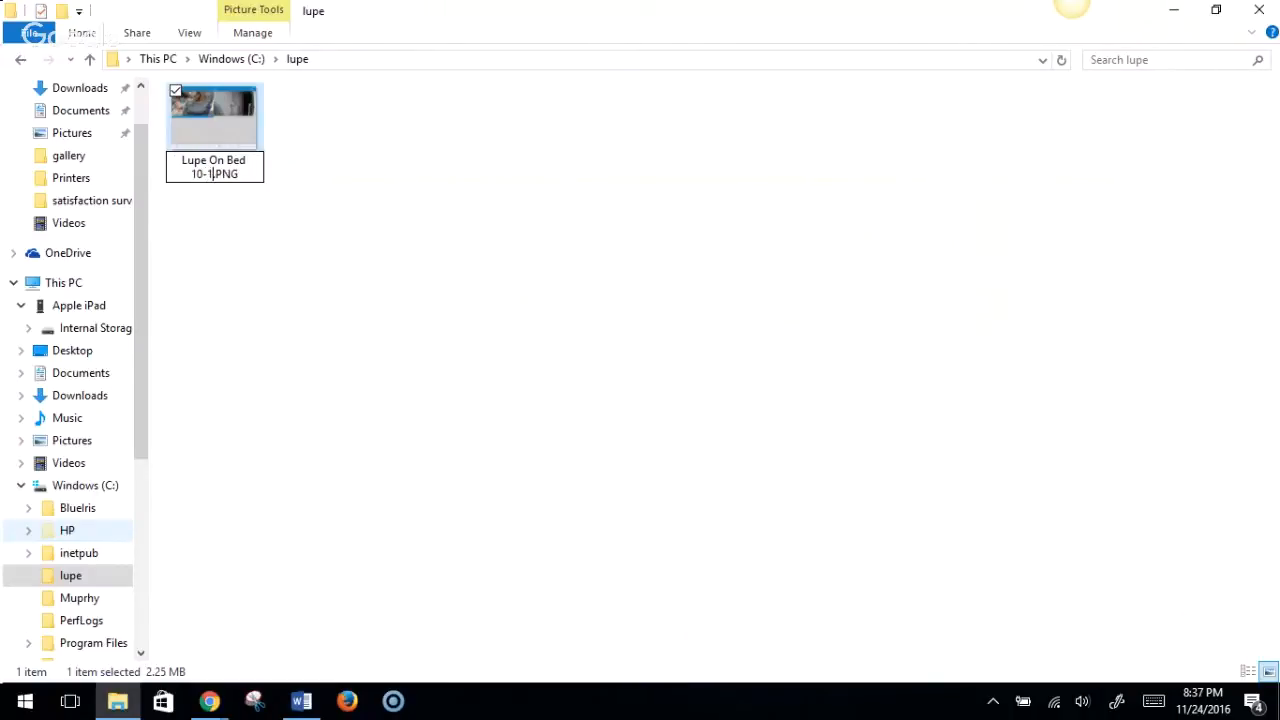
text(2-)
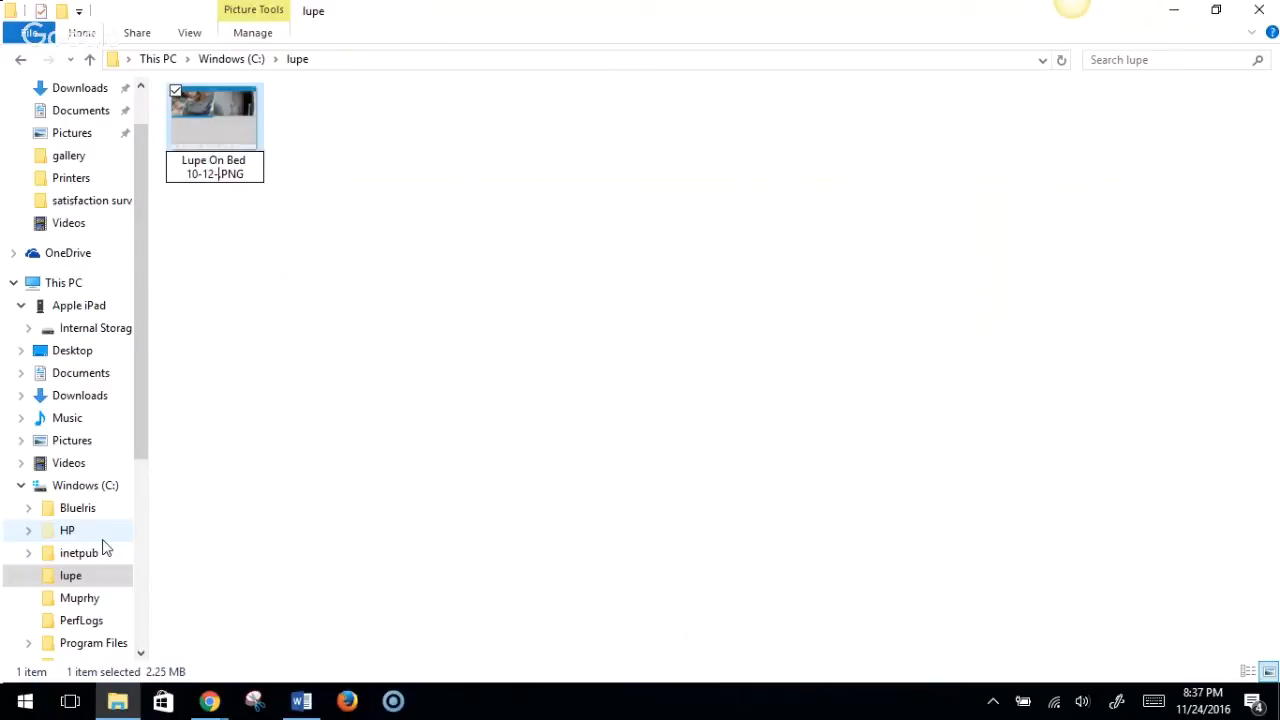
text(2016)
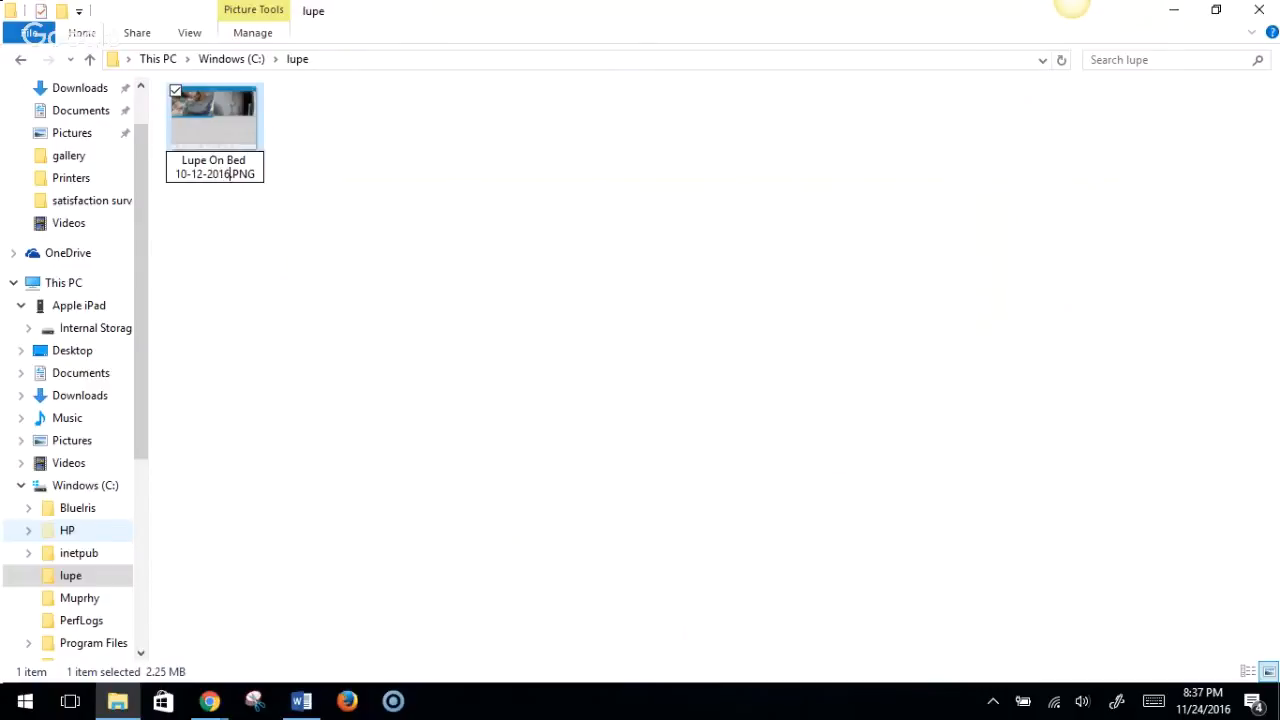
mouse_move(107, 547)
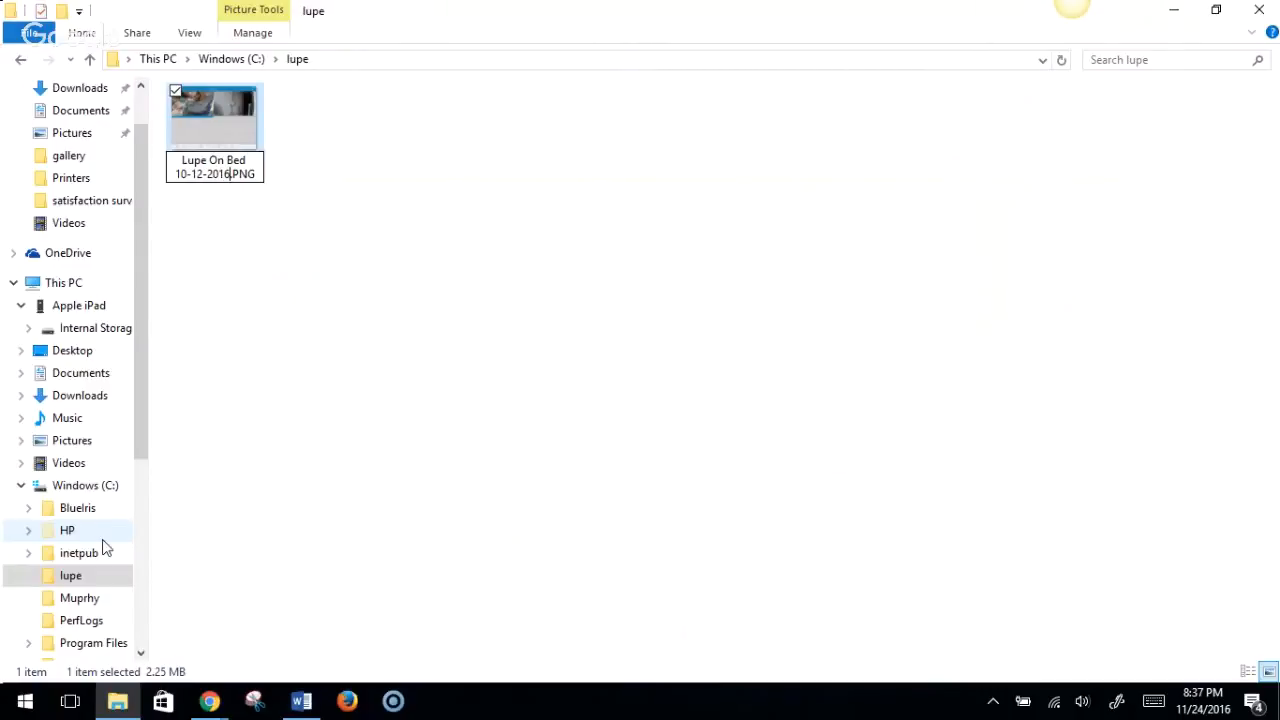